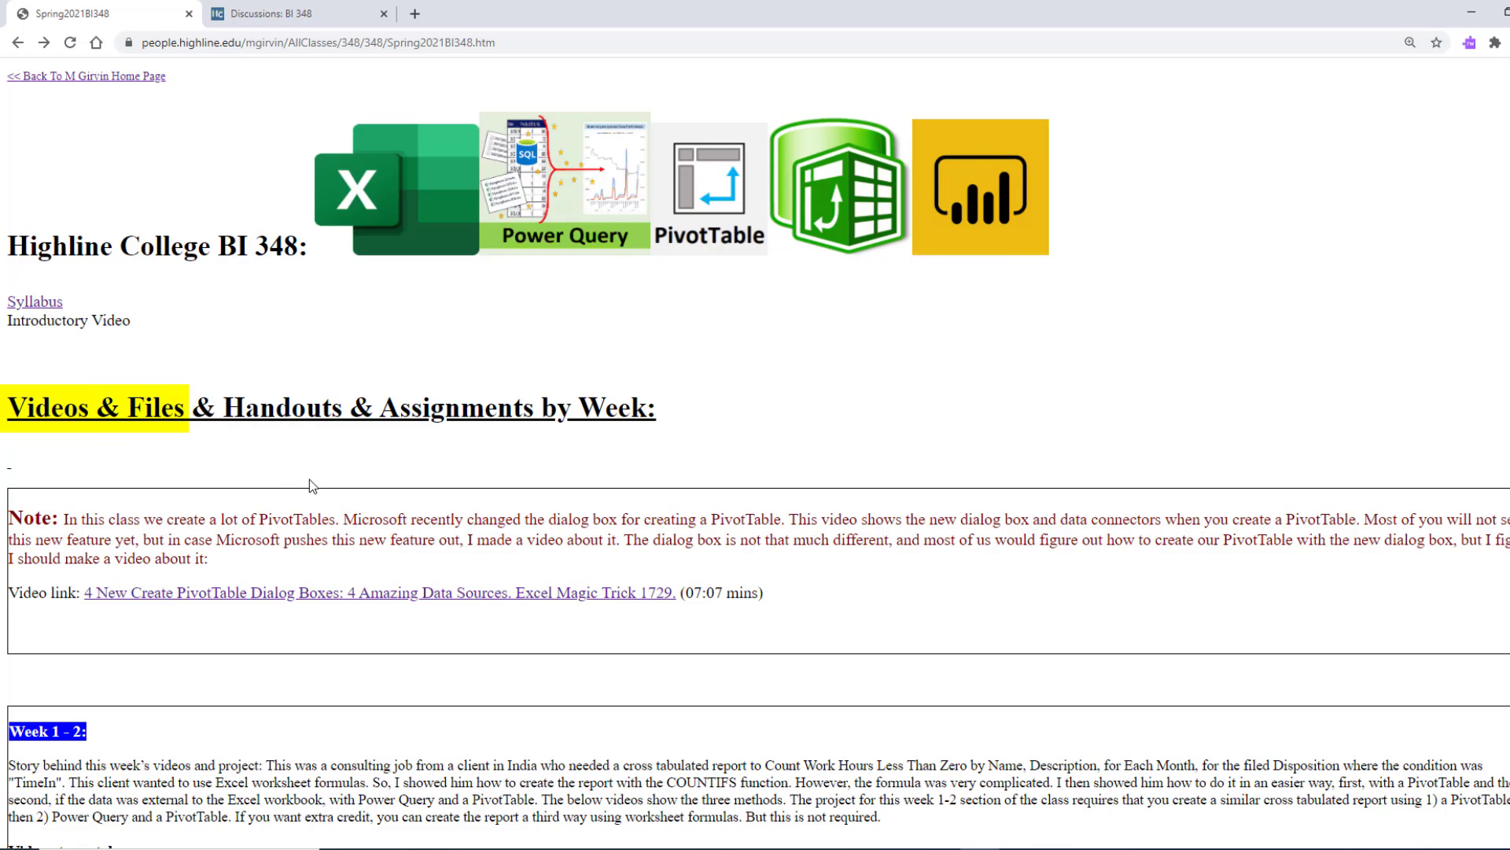
Launch the Week 1-2 'Power Query & PivotTable Work Together' video (EMT 1658) from the class site.
scroll("down", 3)
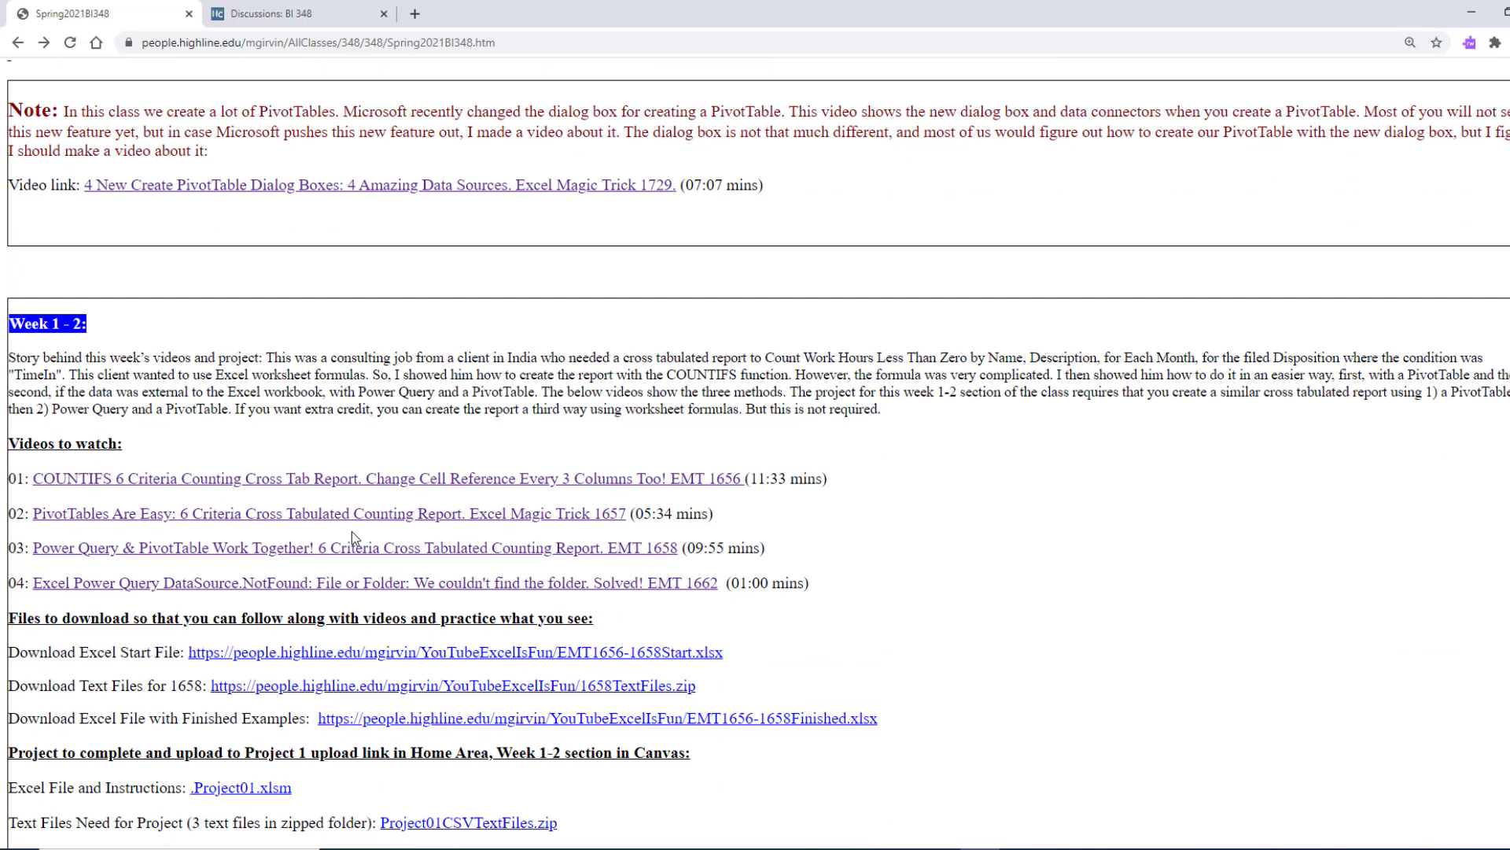
mouse_move(268, 612)
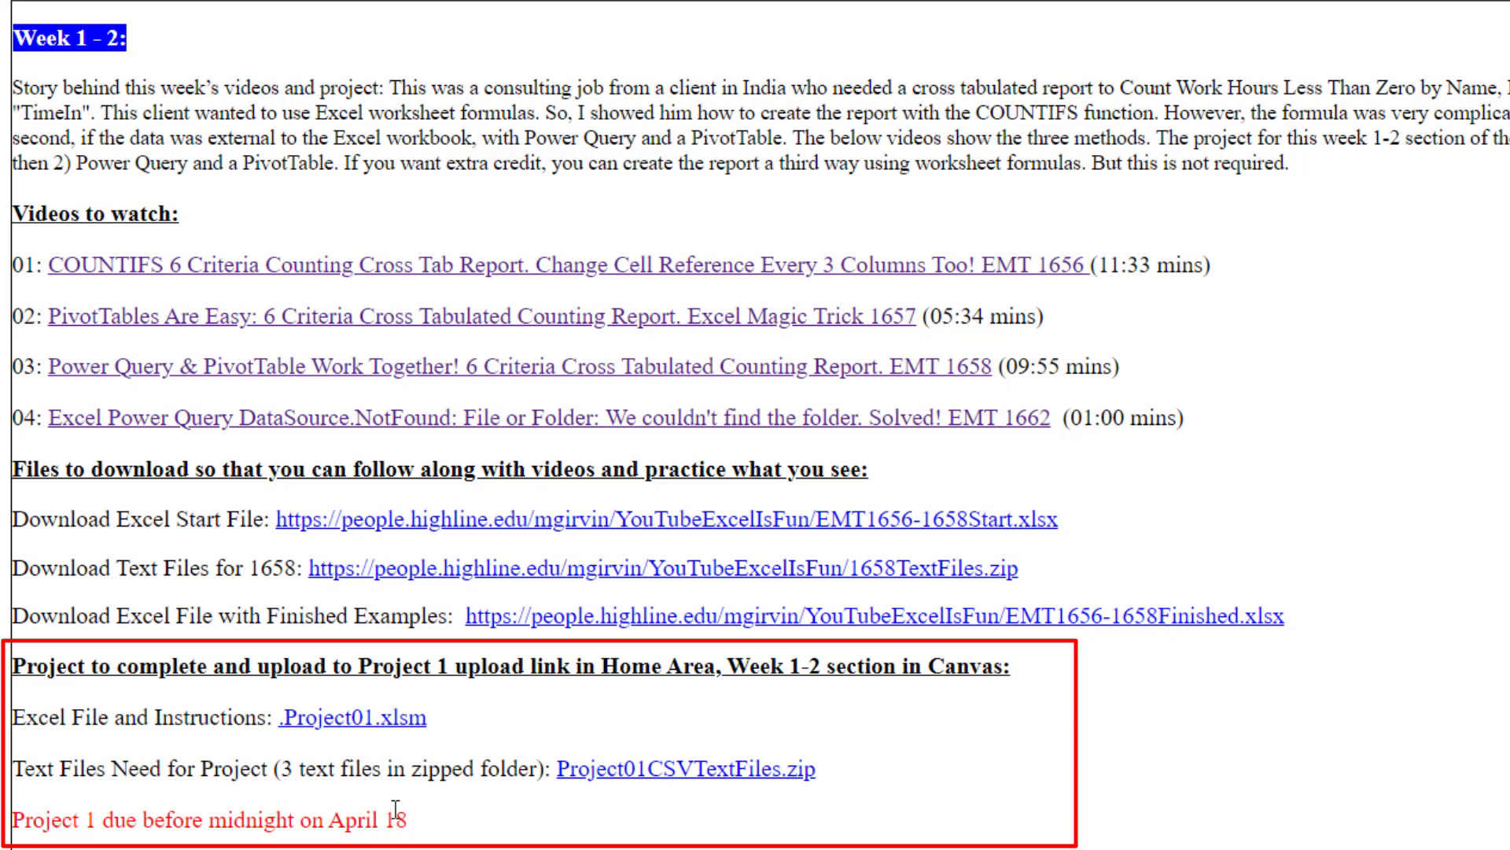
mouse_move(412, 818)
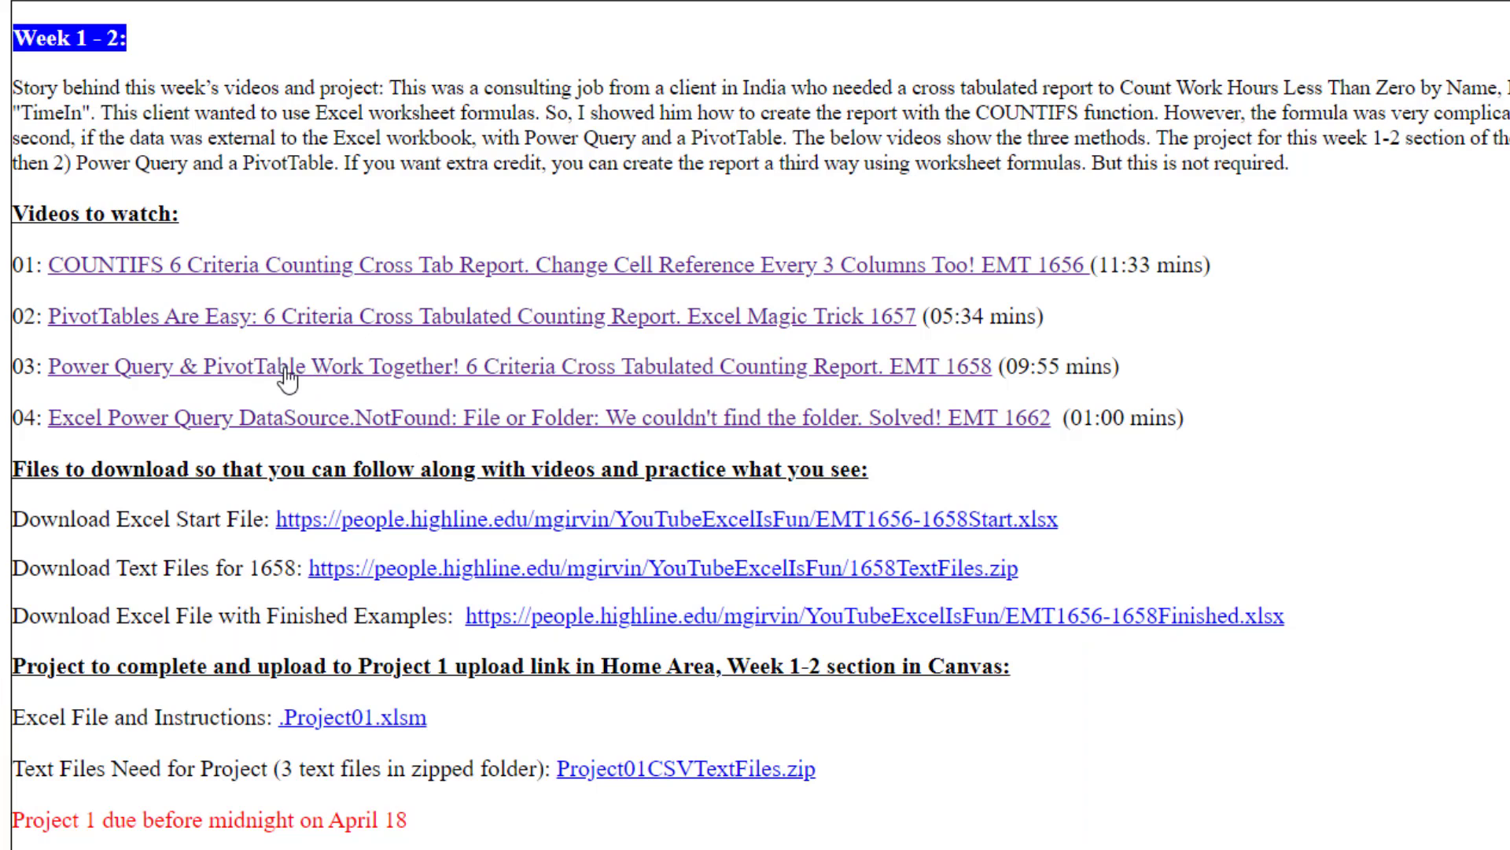
left_click(280, 367)
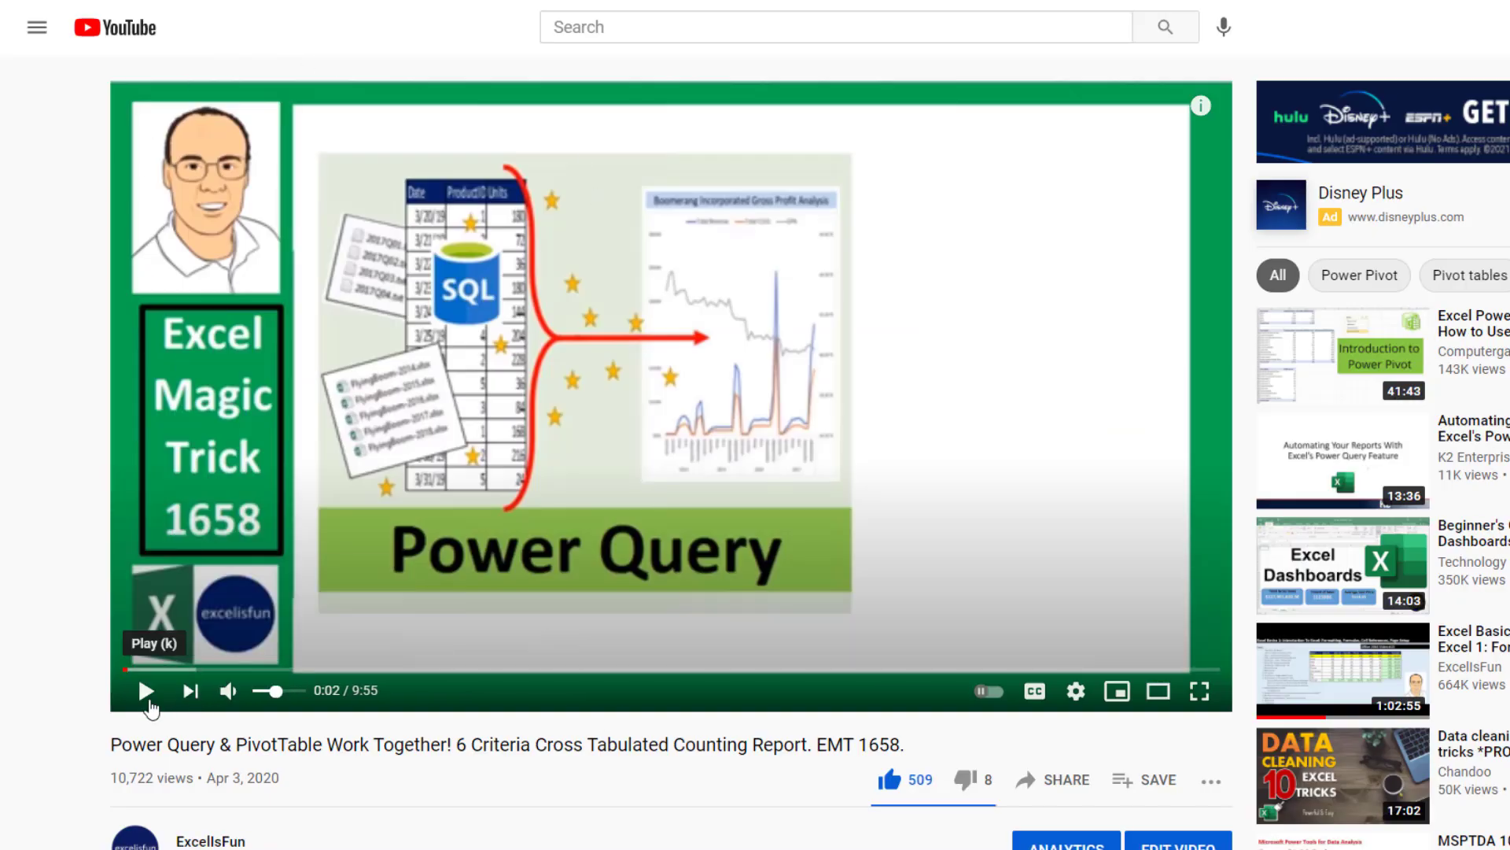
mouse_move(189, 691)
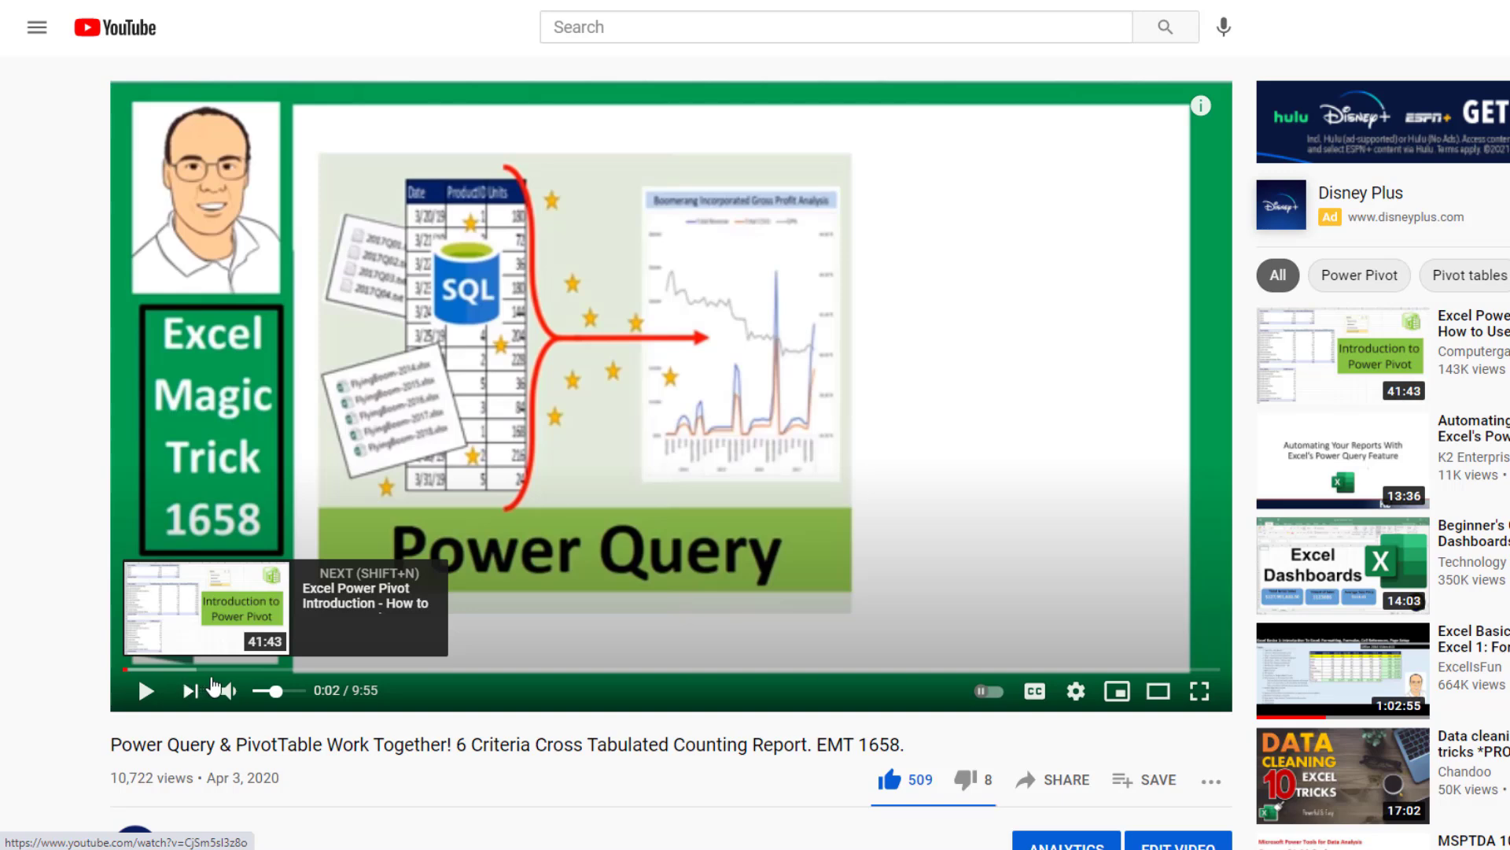
Expand the EMT 1658 description to reveal download links and the timestamped chapter list.
scroll("down", 3)
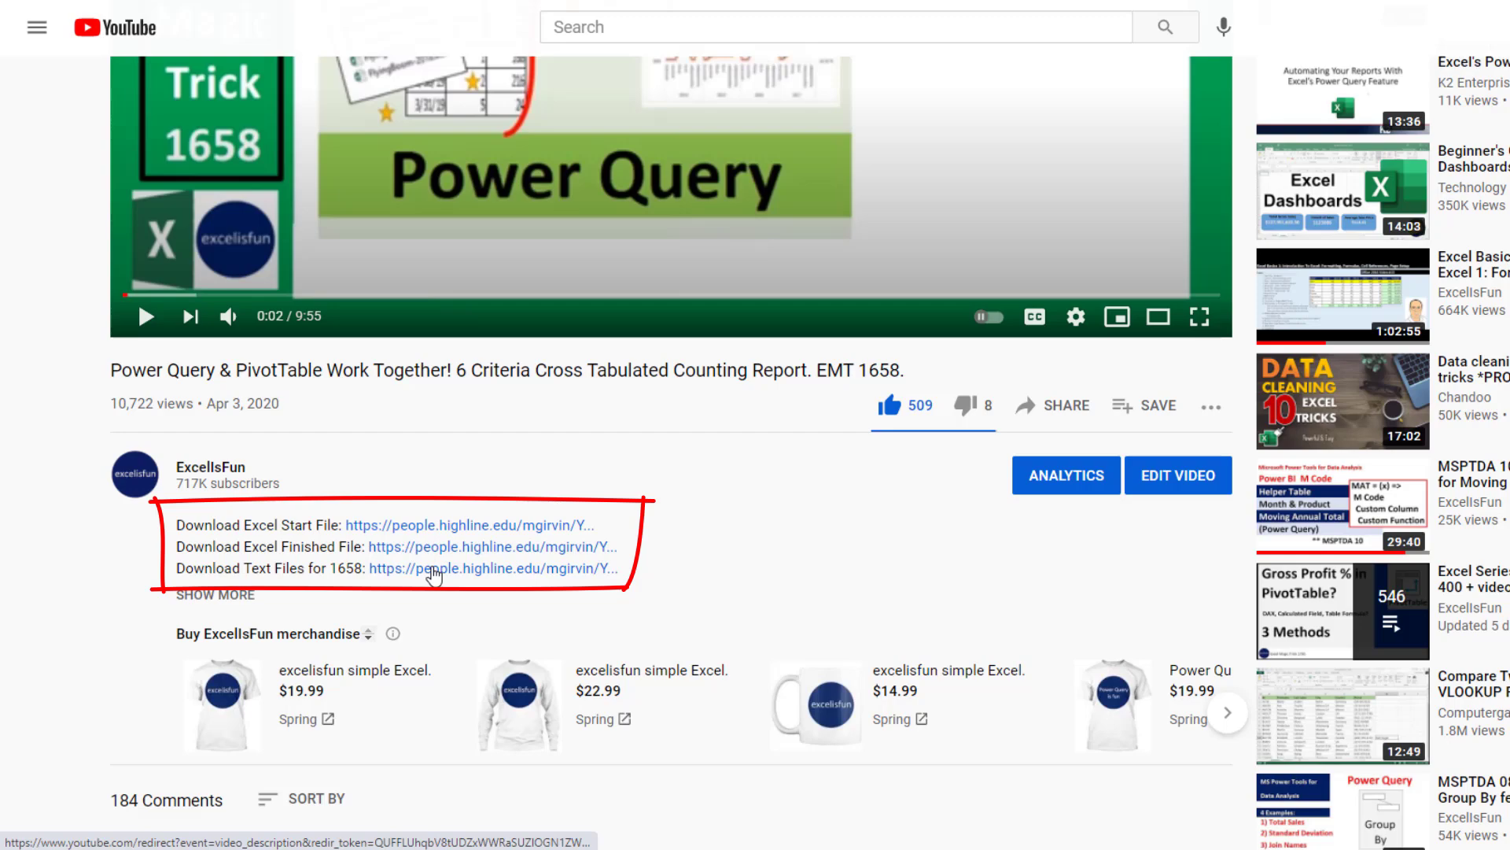
scroll("down", 3)
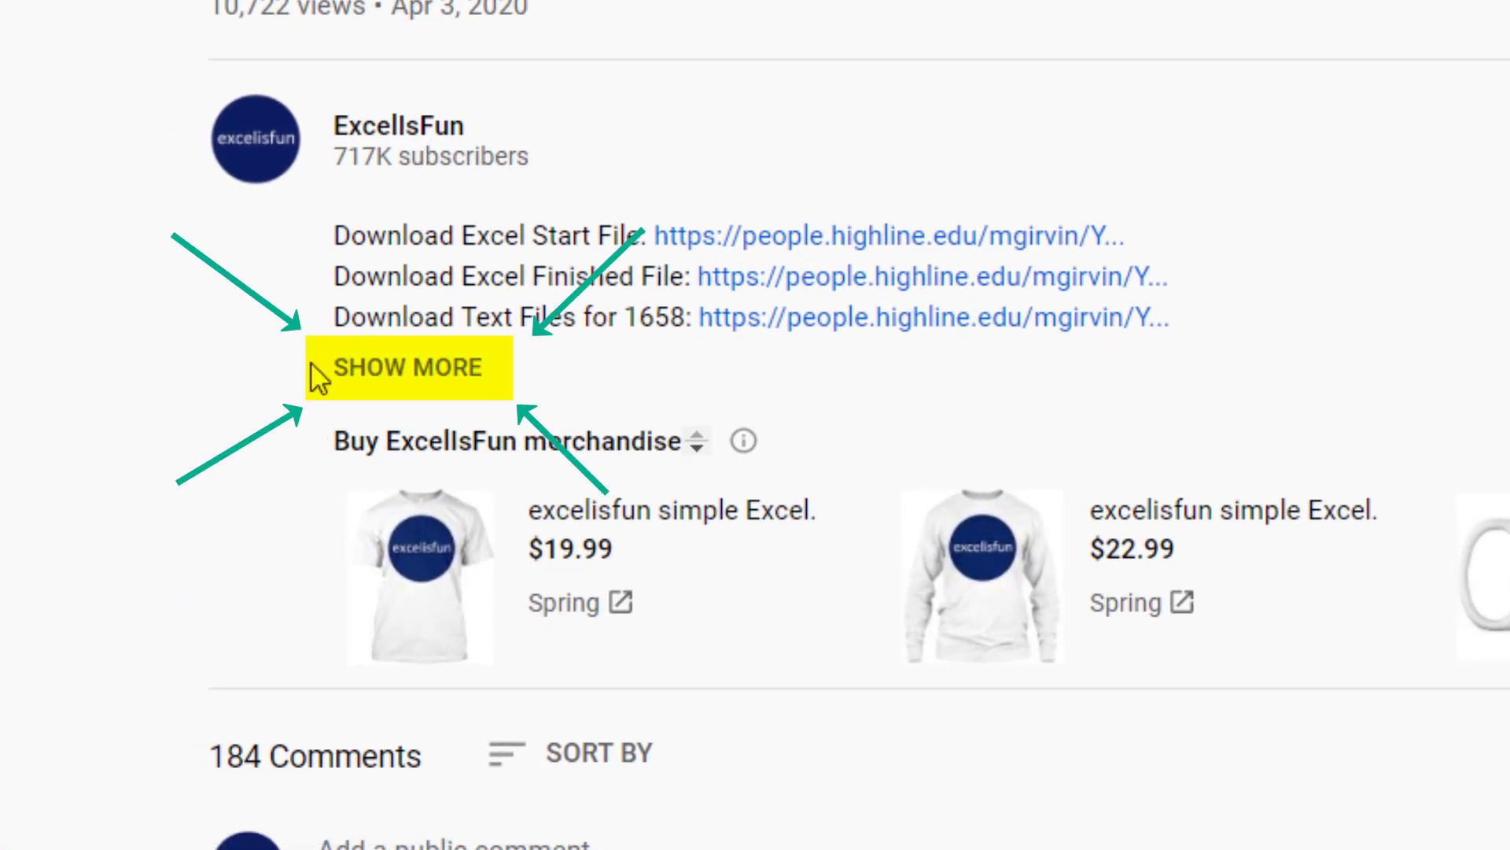
left_click(407, 368)
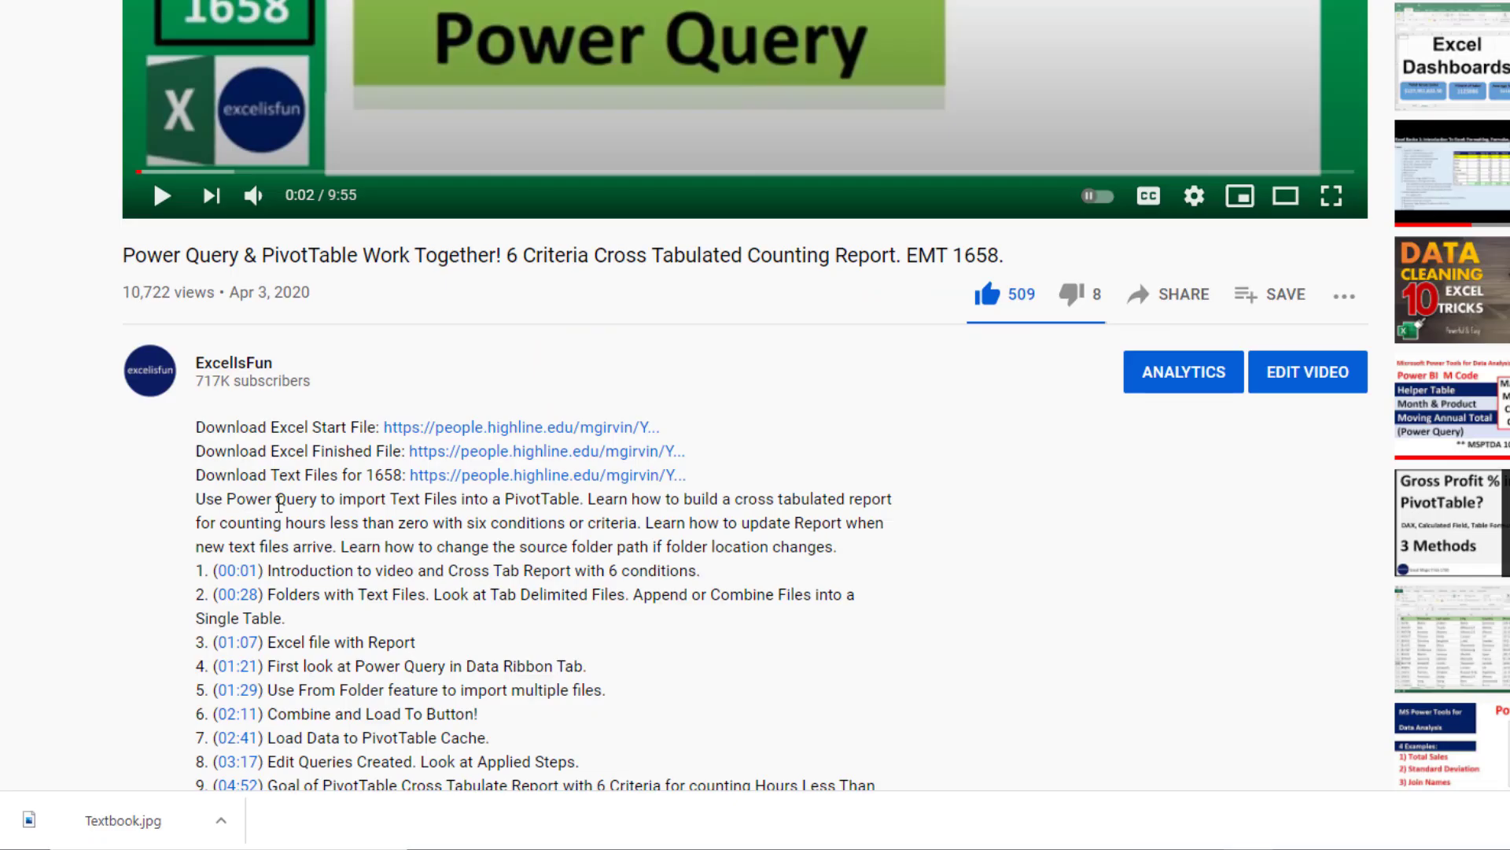
scroll("down", 3)
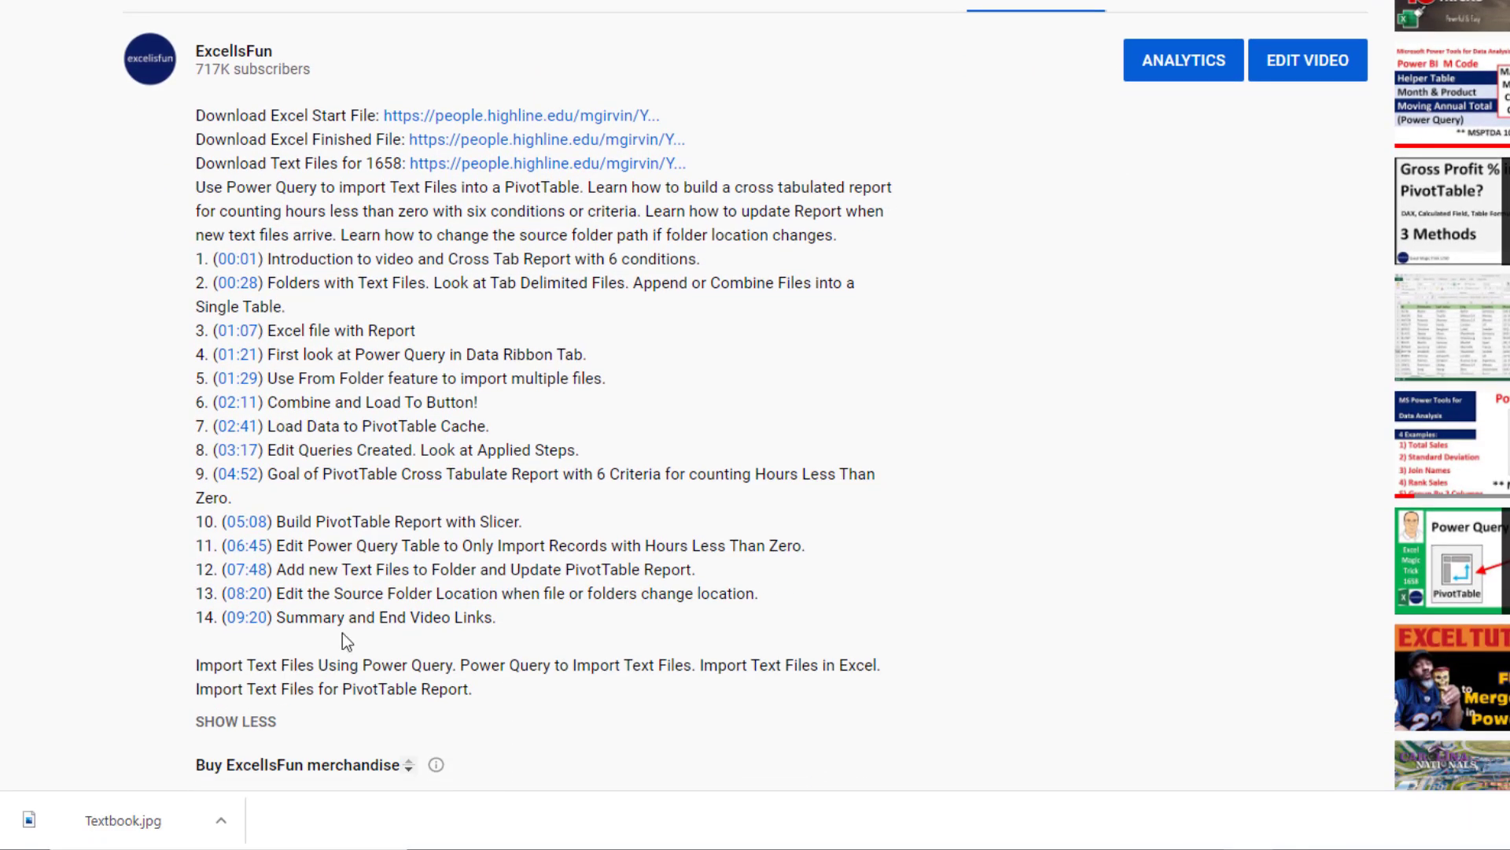
mouse_move(402, 659)
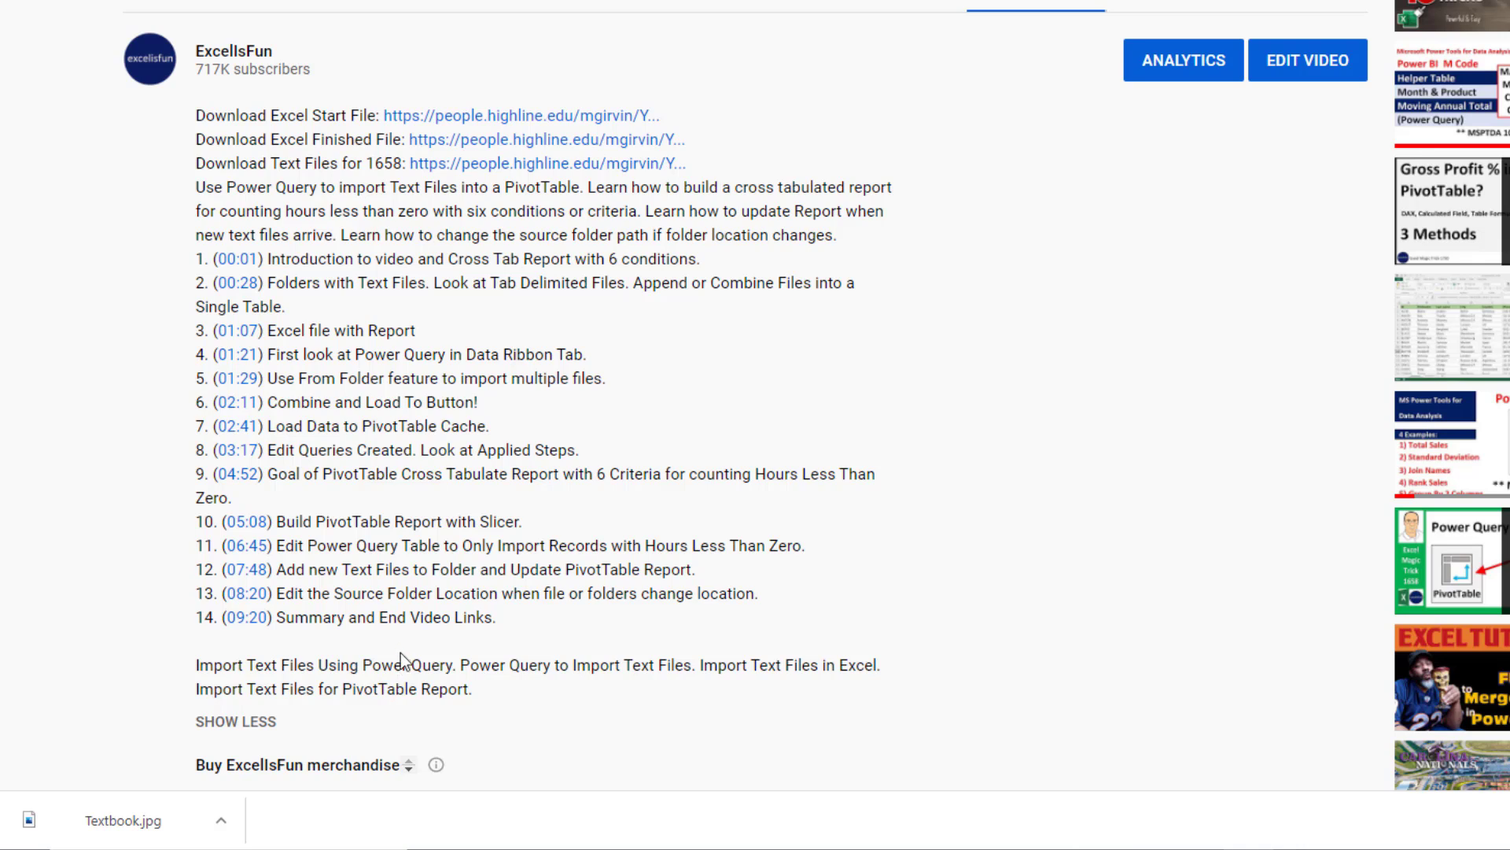
mouse_move(419, 635)
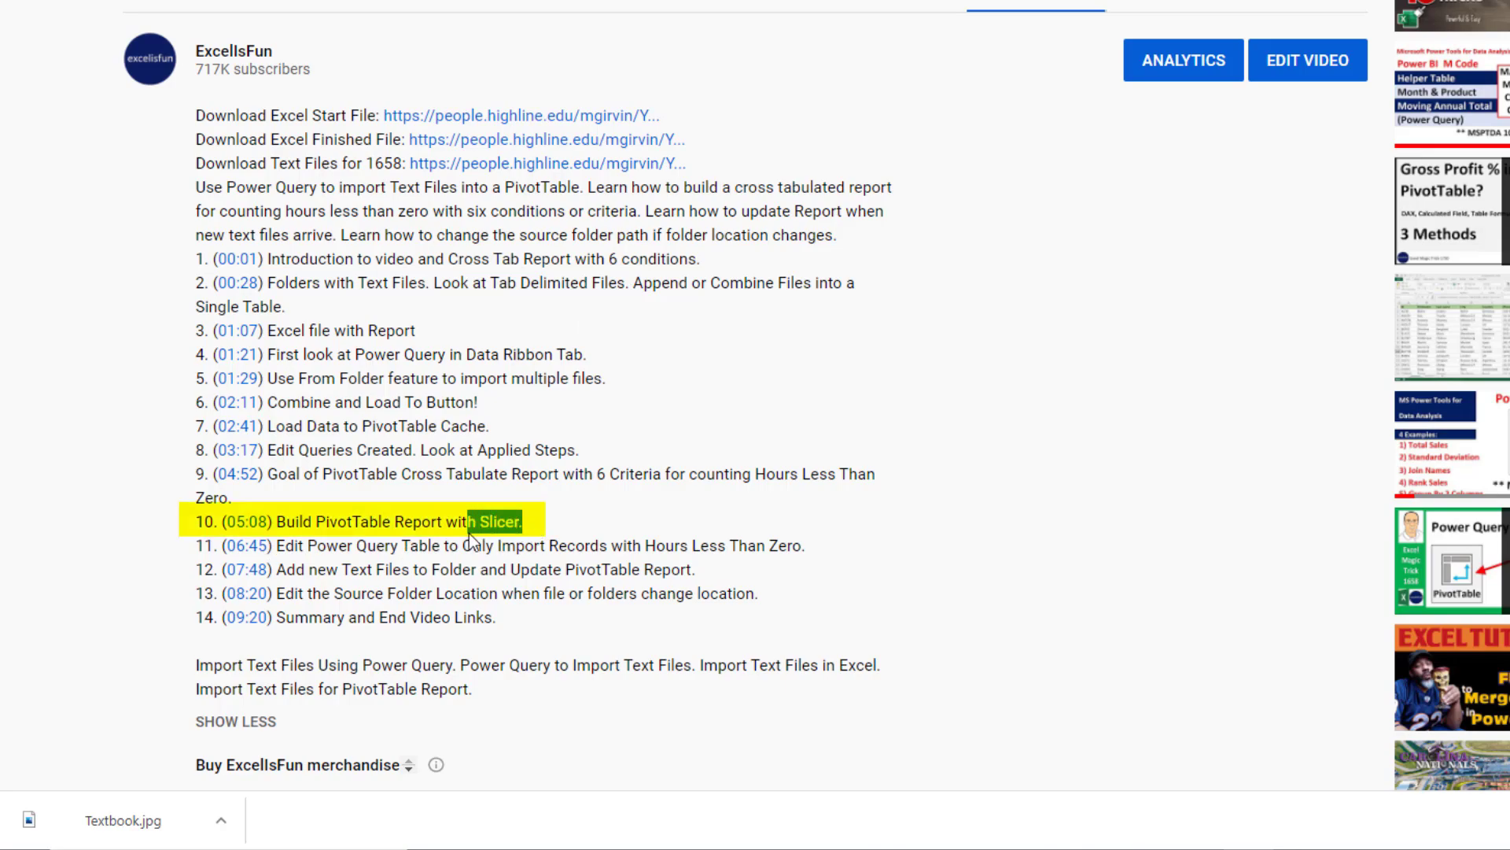
mouse_move(249, 545)
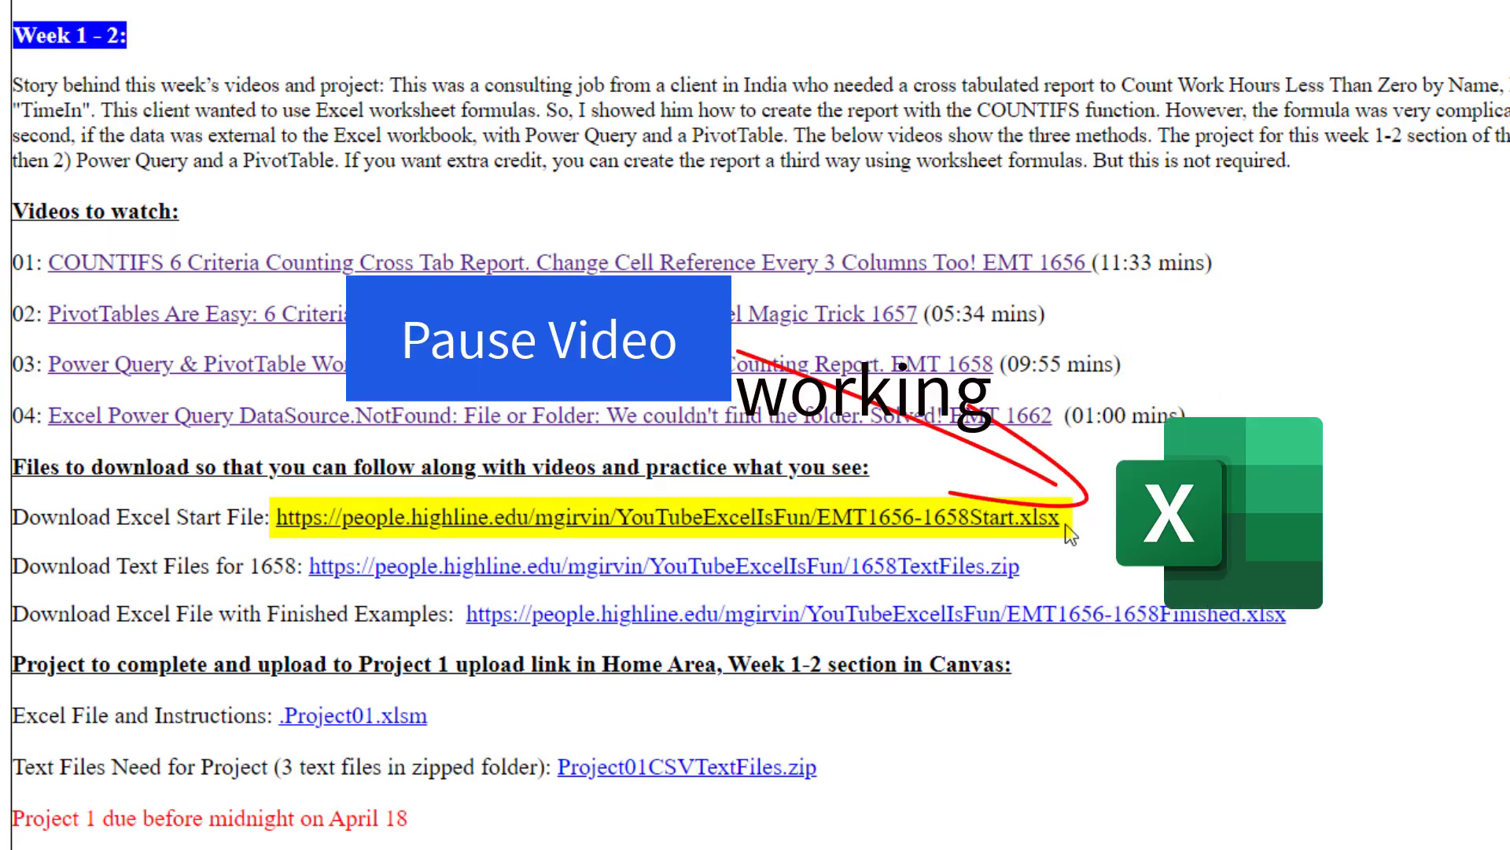
mouse_move(899, 535)
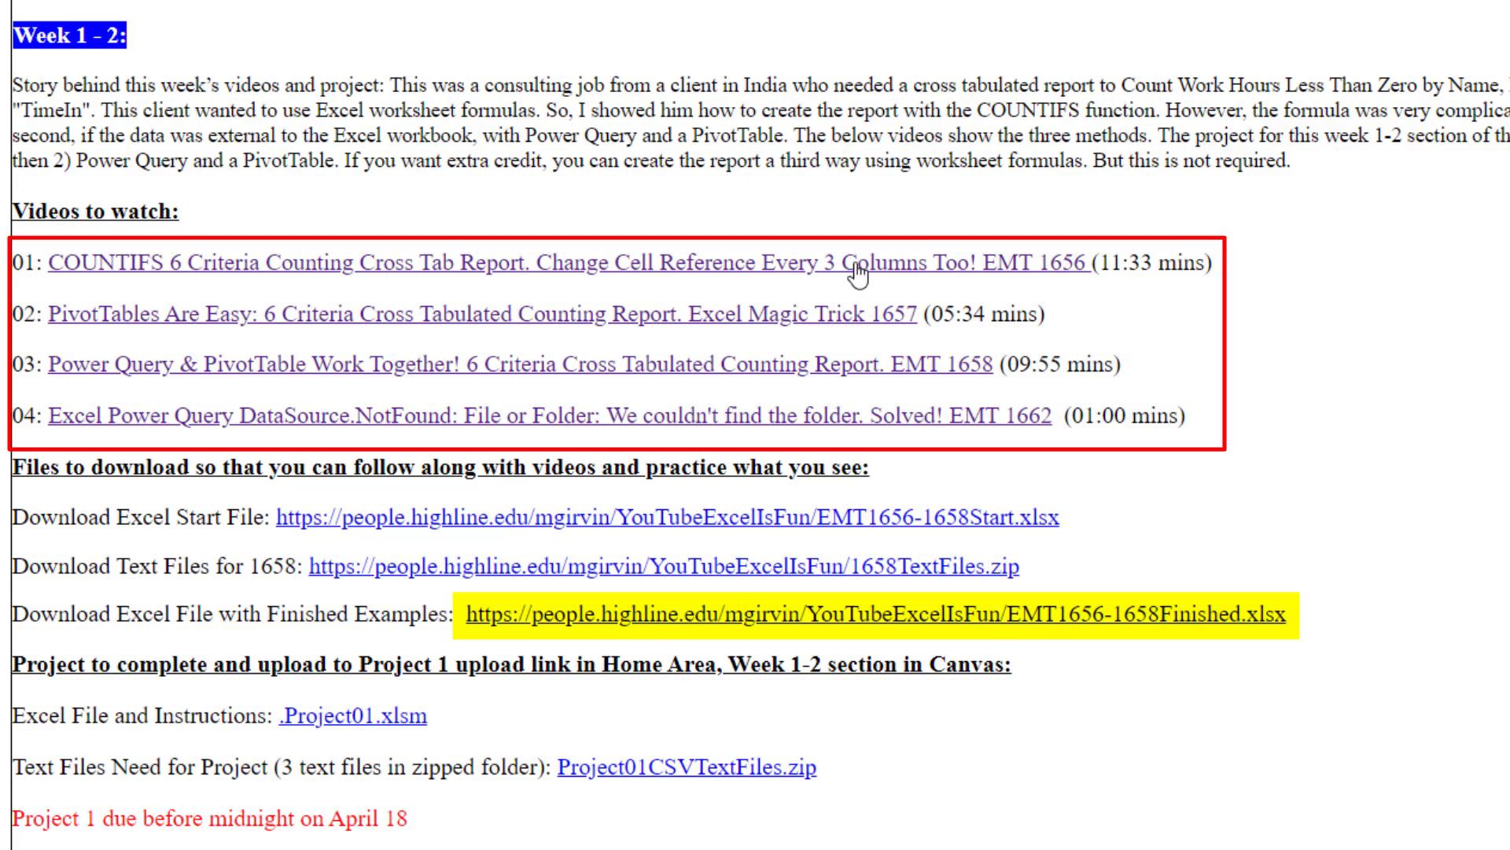
mouse_move(966, 488)
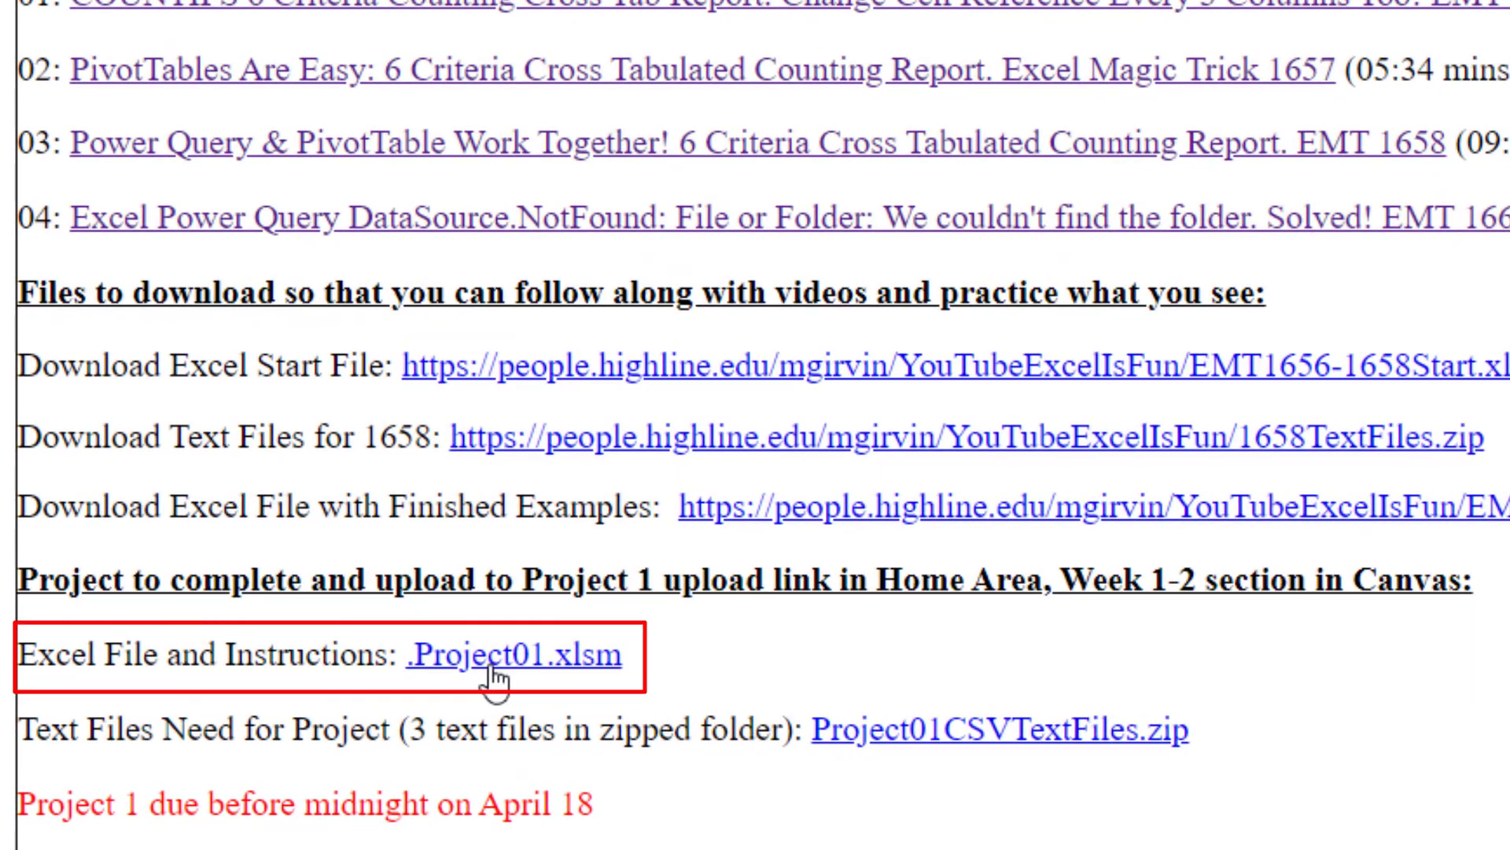
left_click(497, 662)
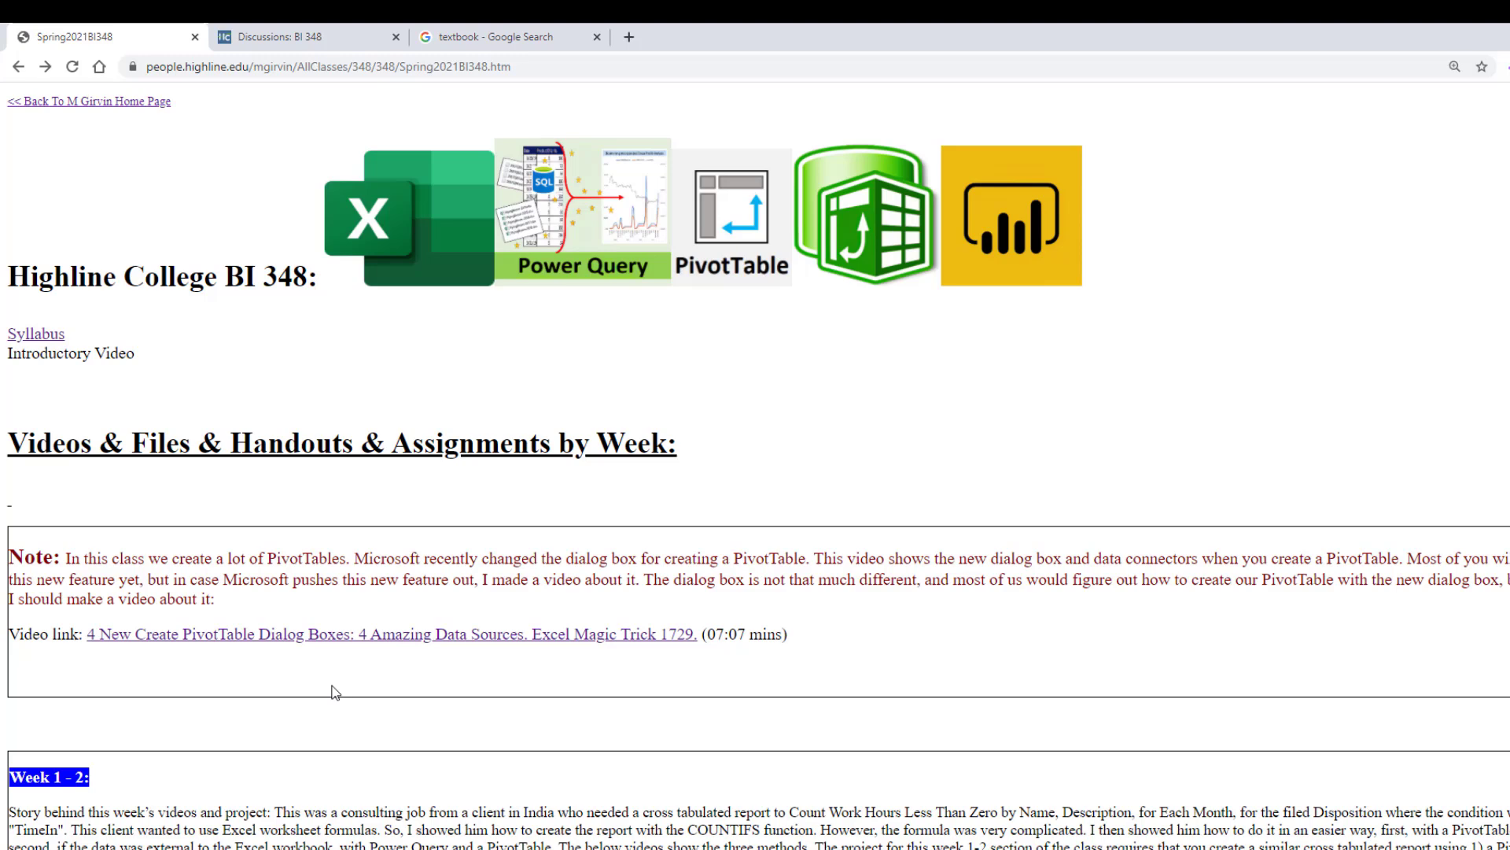
mouse_move(35, 339)
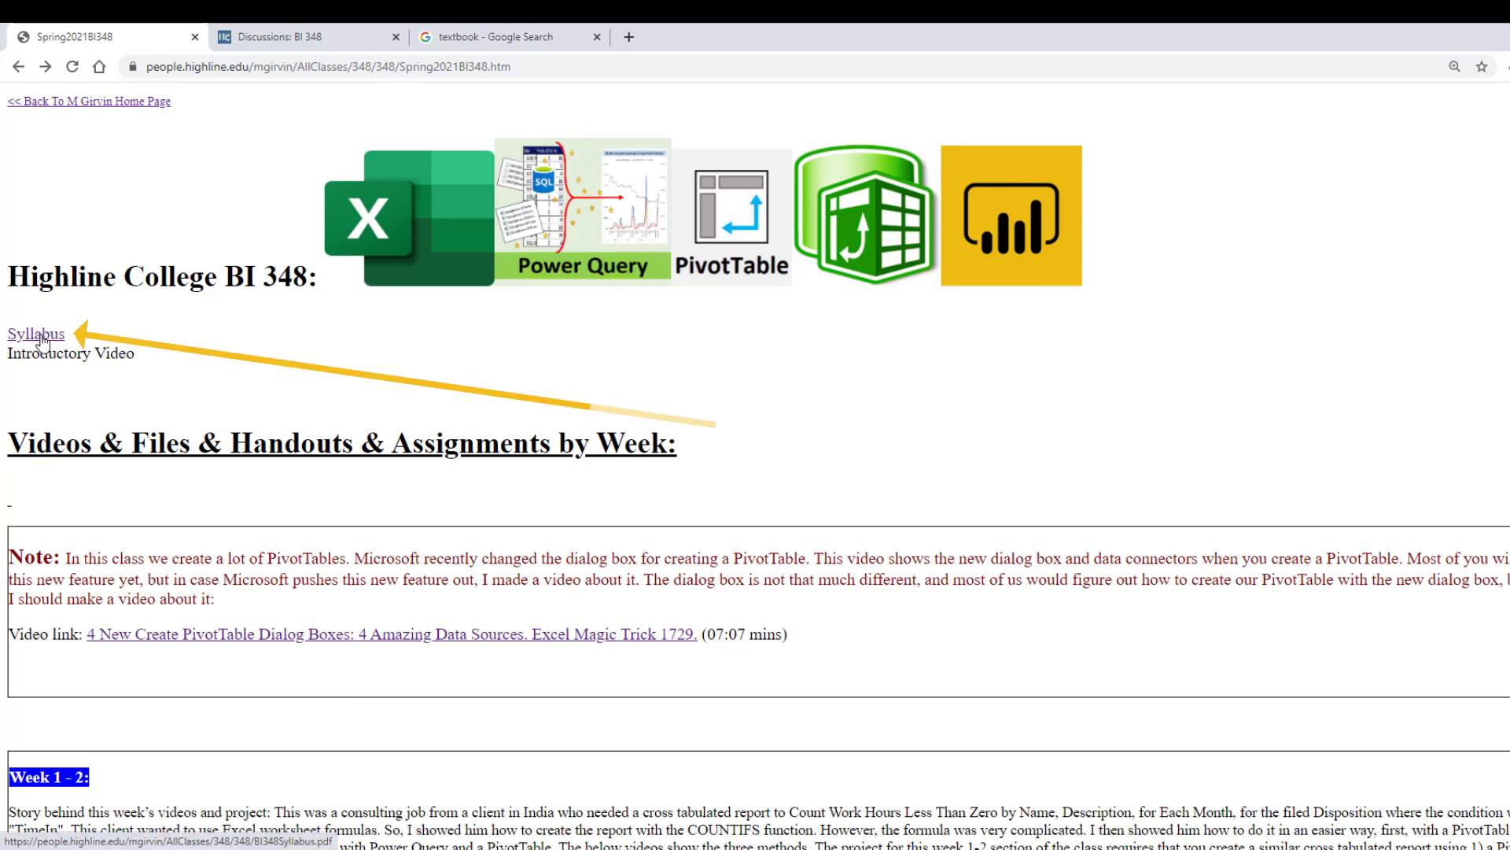
left_click(31, 334)
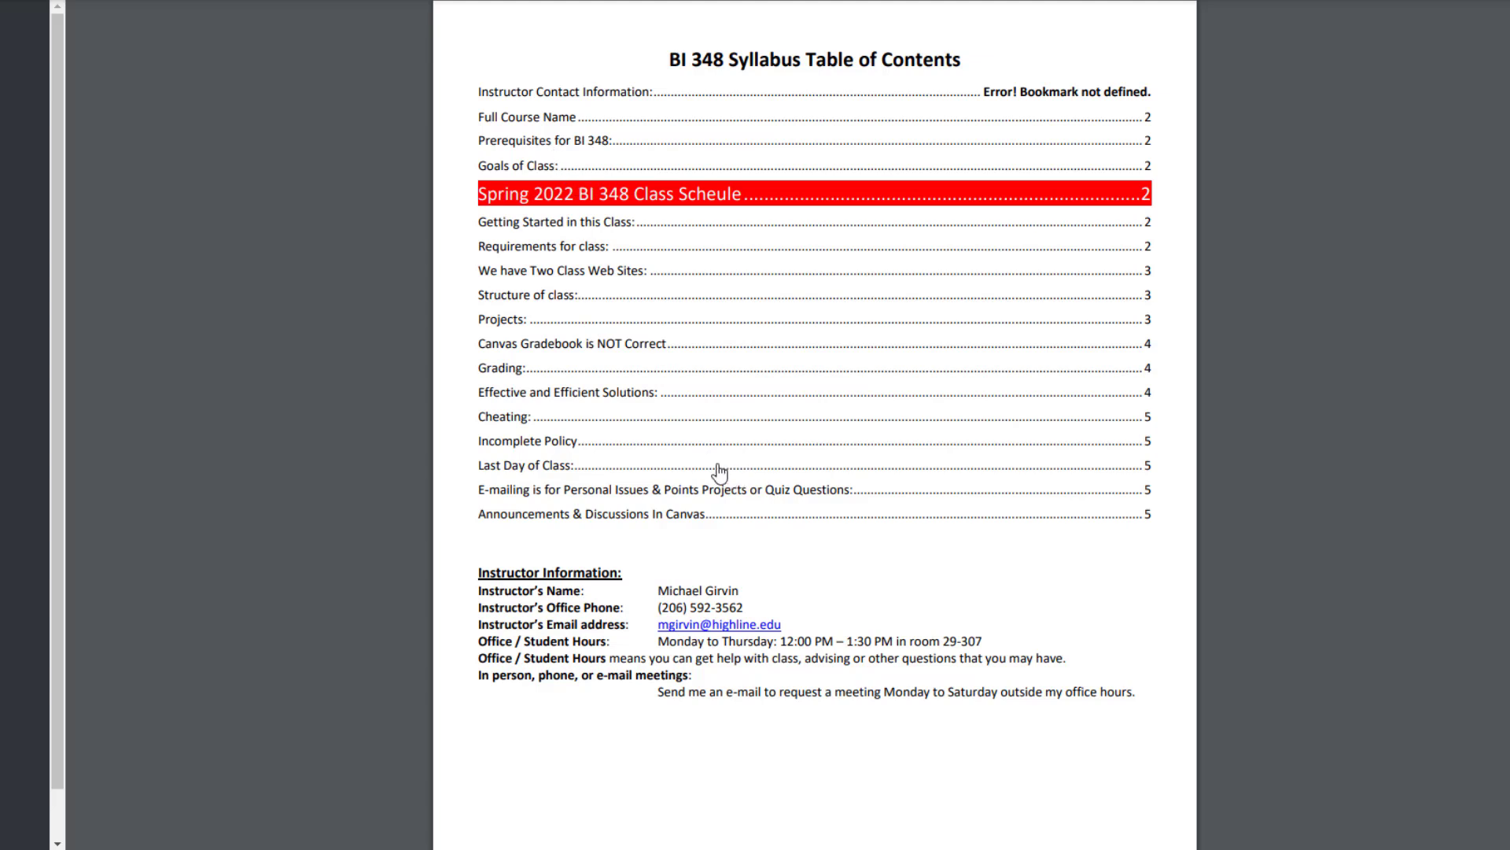
mouse_move(491, 374)
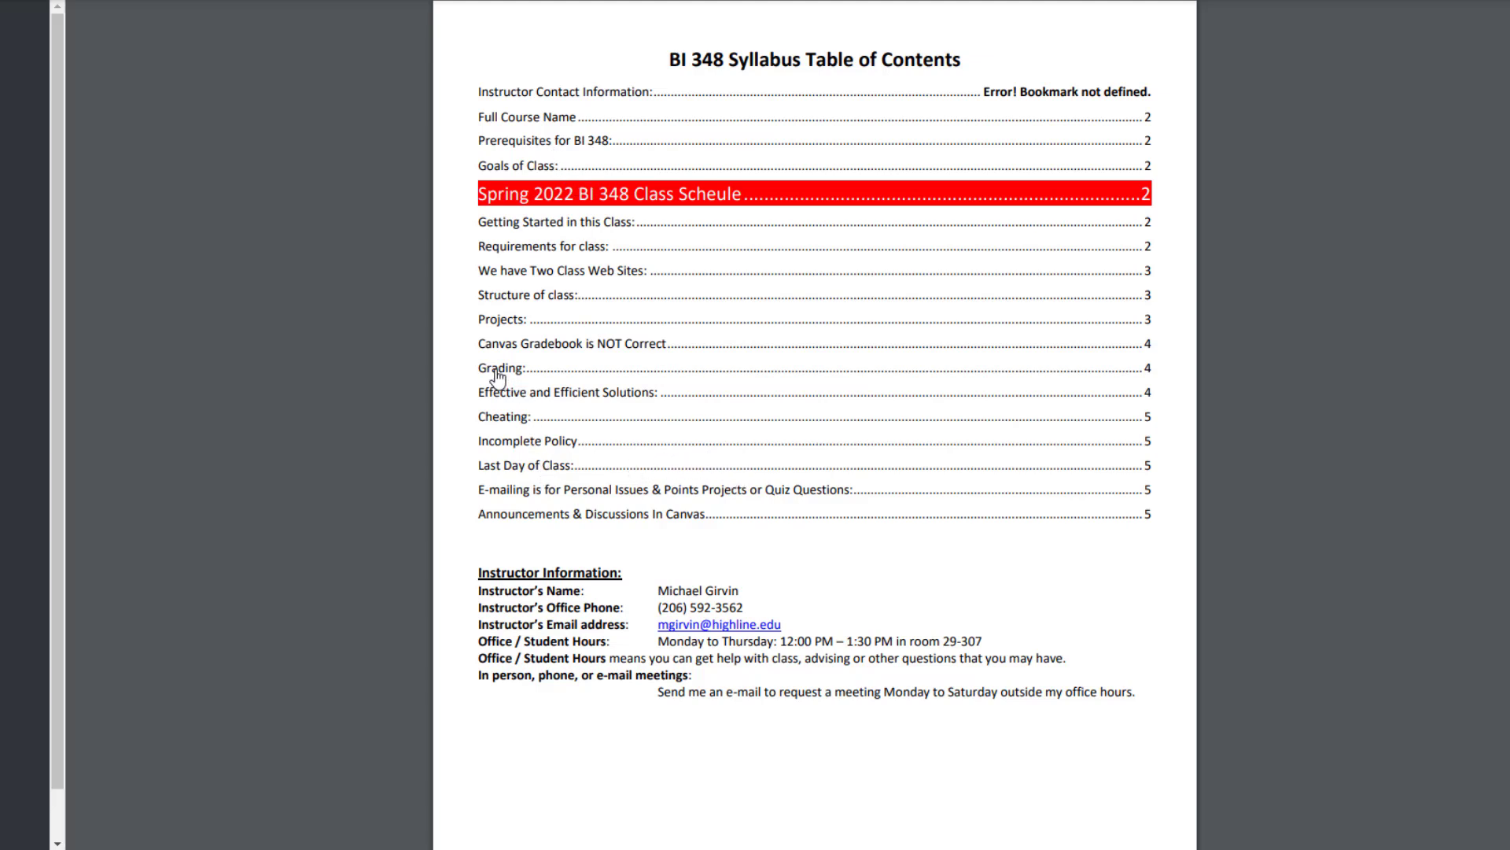
mouse_move(551, 425)
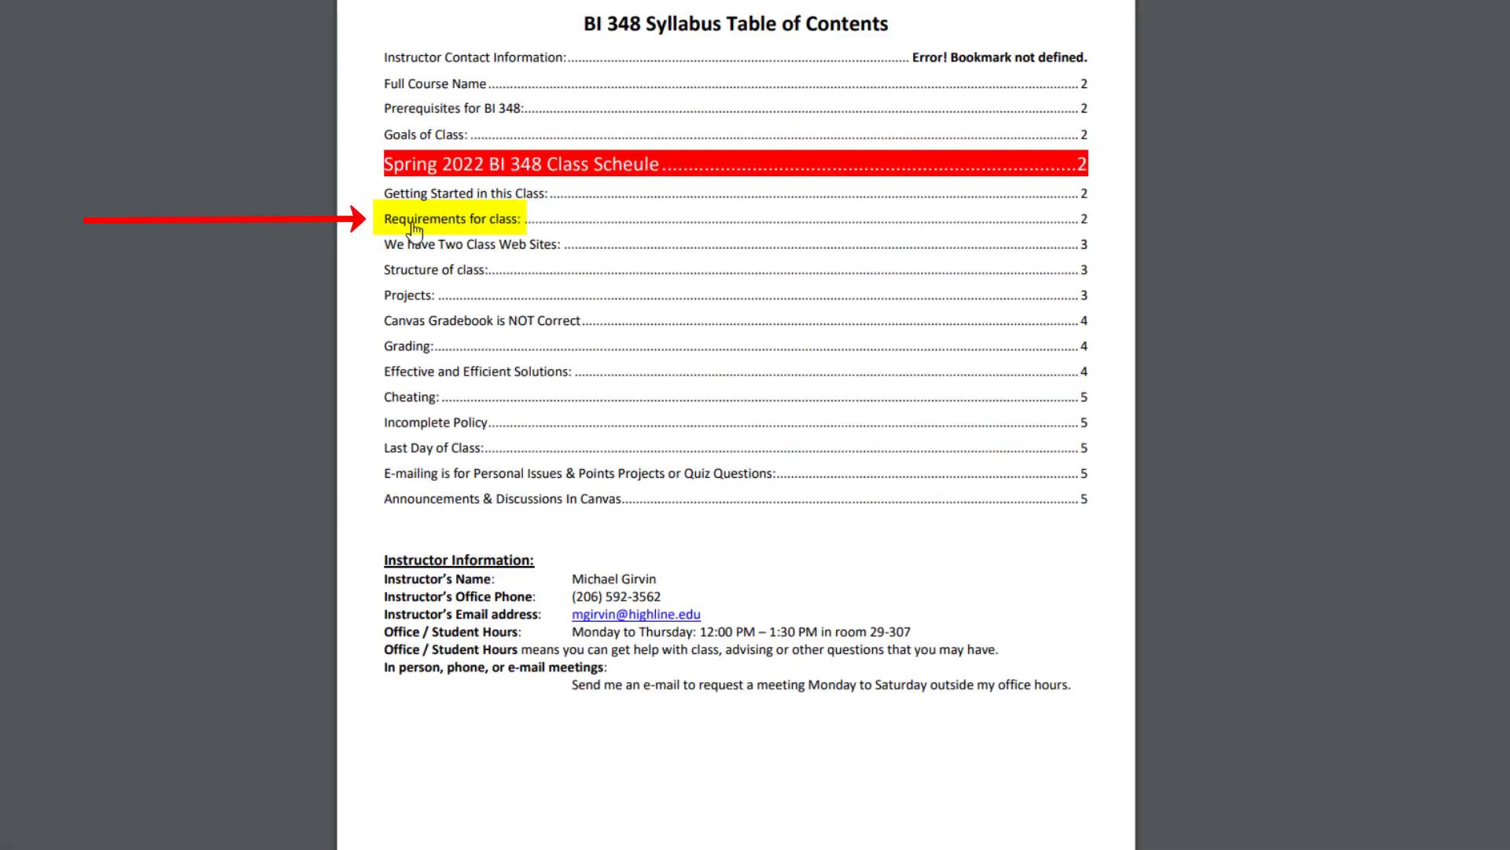
left_click(450, 217)
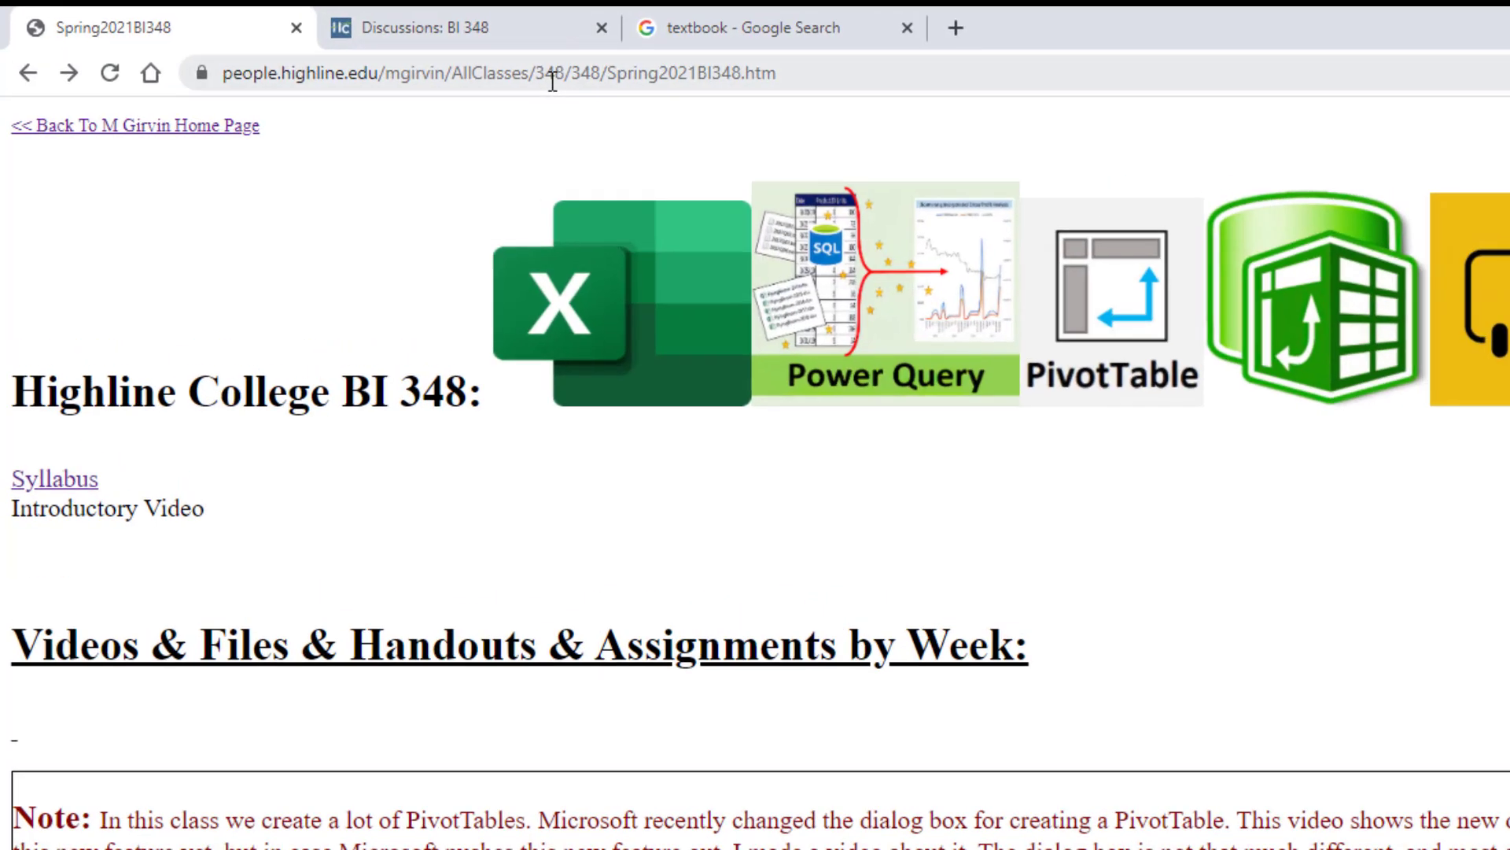
Show the BI 348 Canvas home and browse its weekly modules with Project 1–6 upload links.
left_click(450, 29)
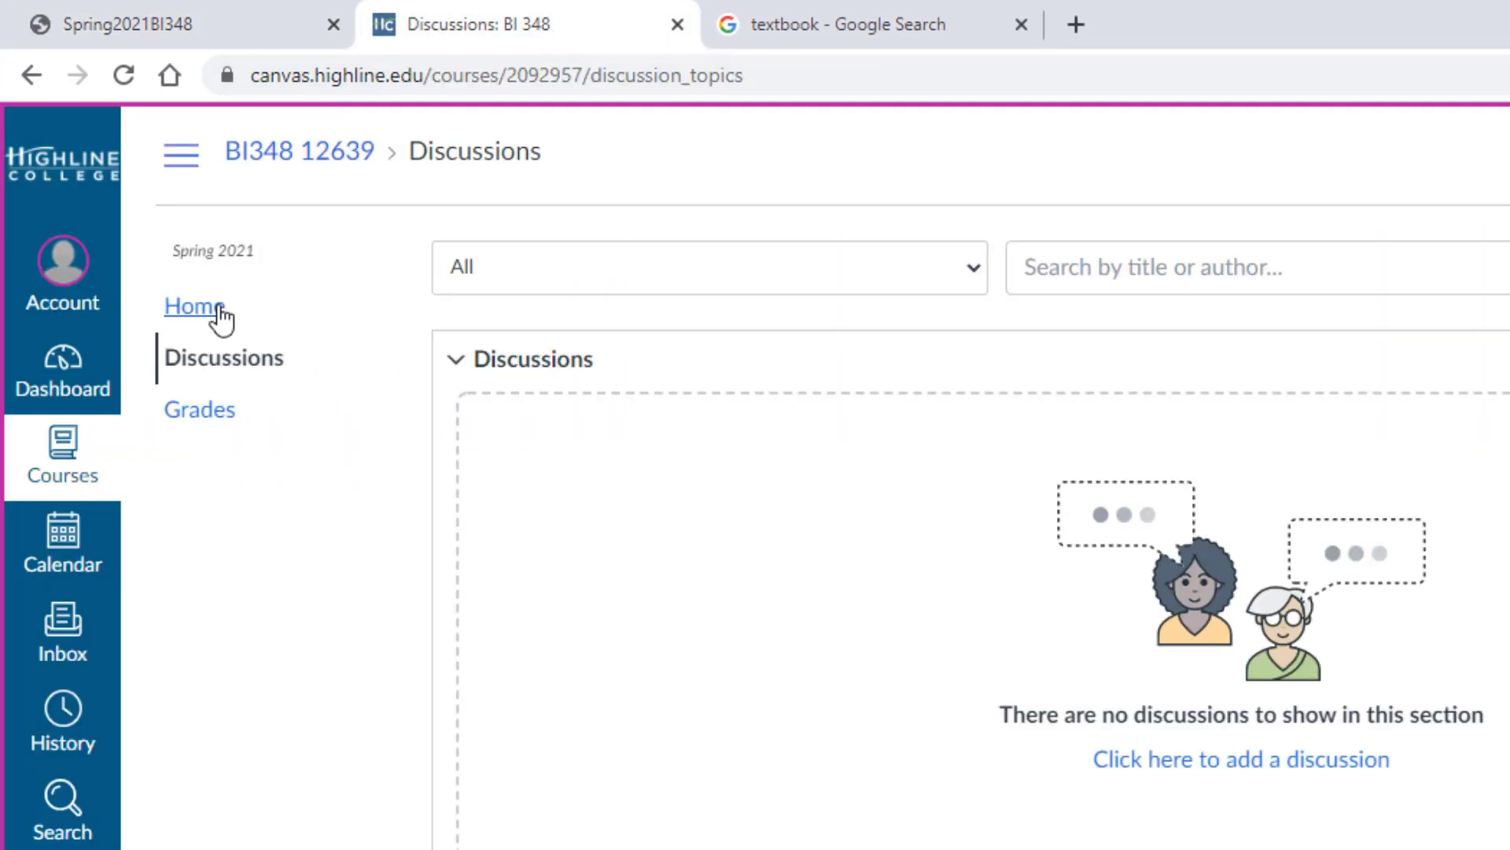
left_click(190, 305)
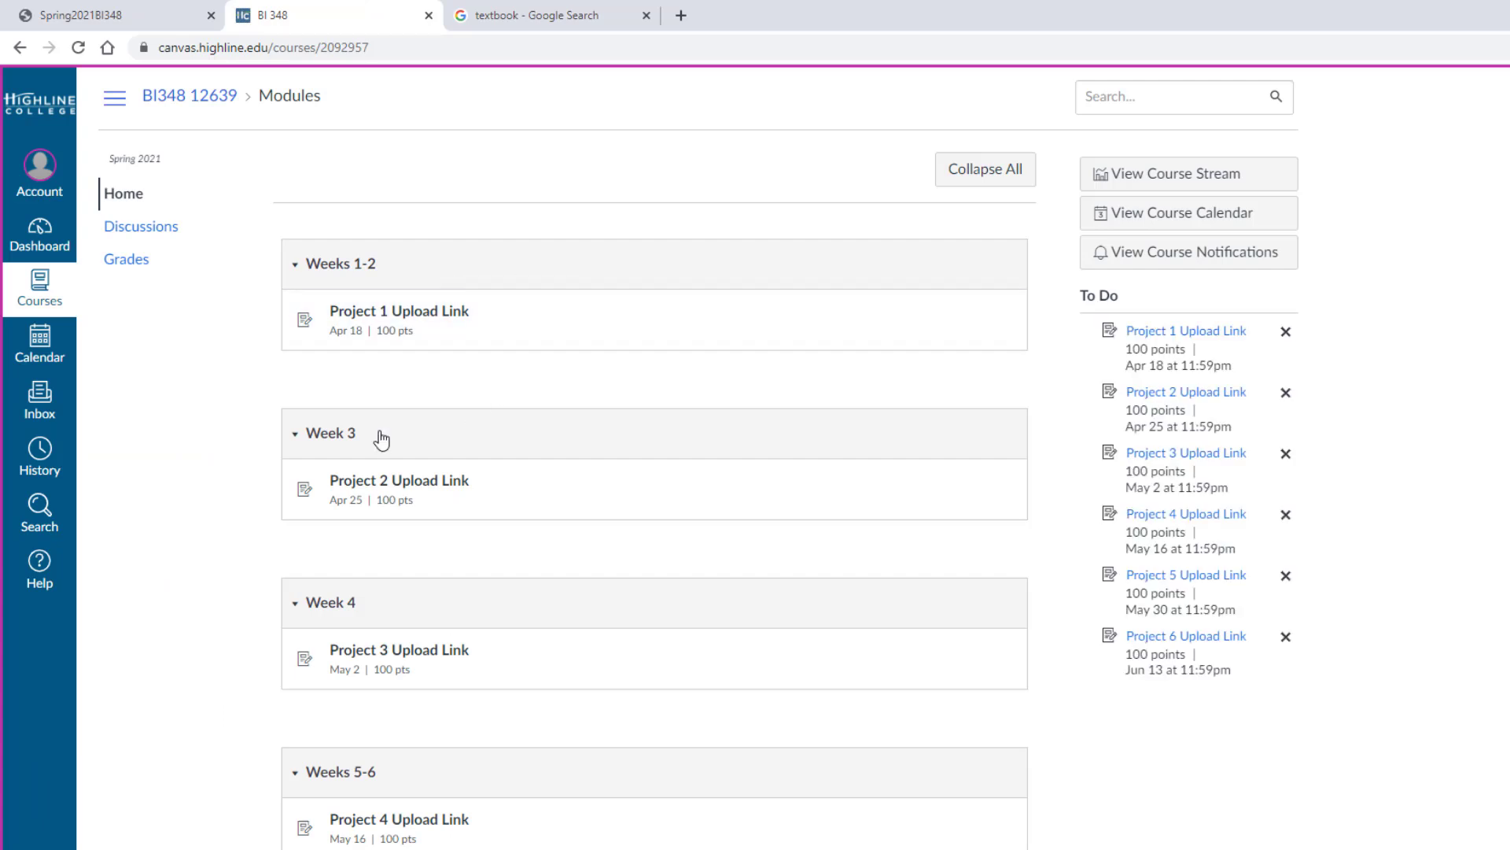
scroll("down", 3)
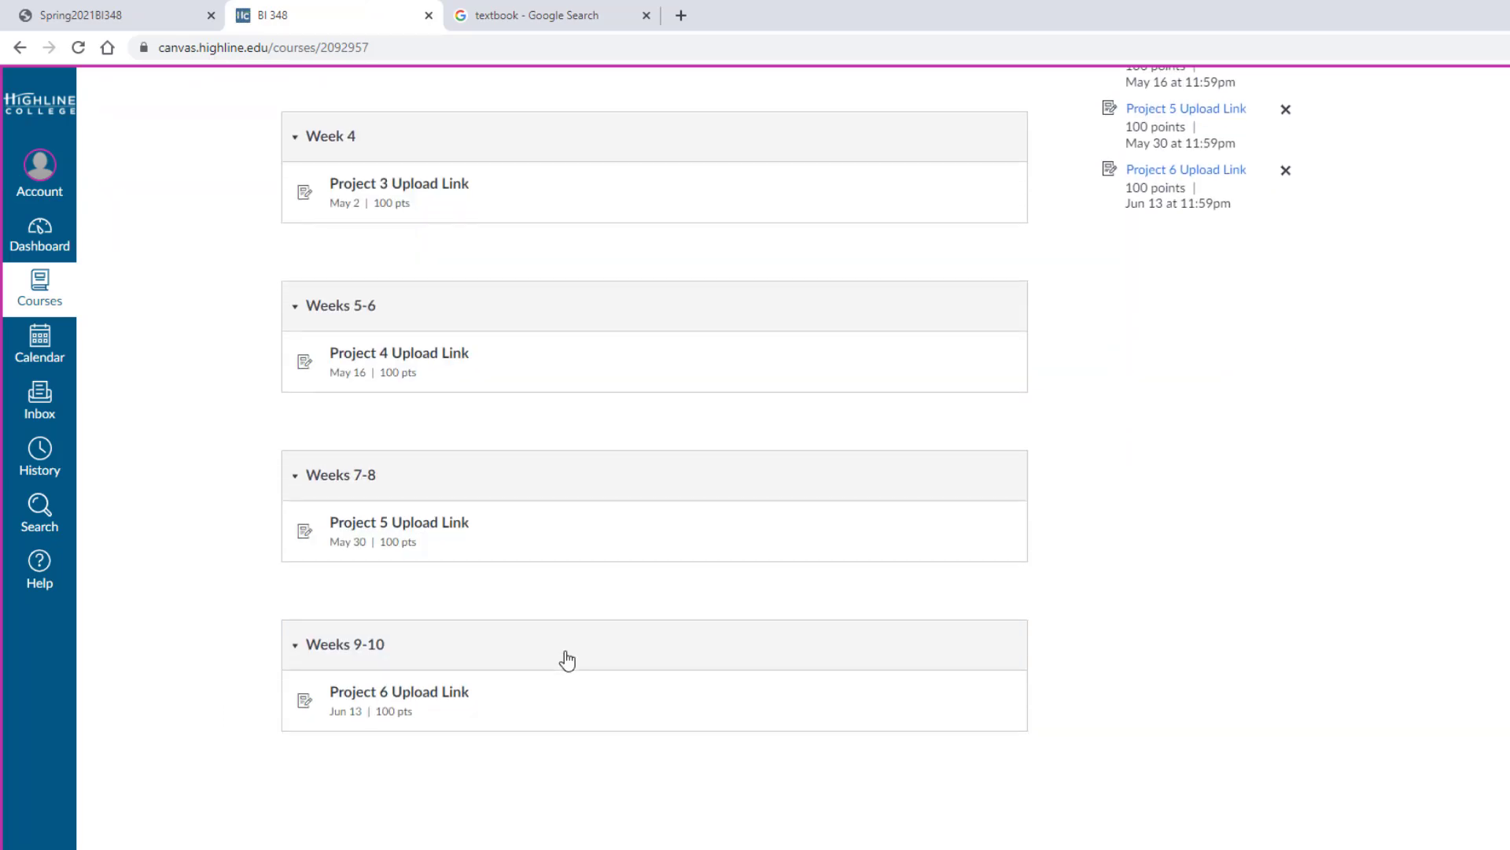
scroll("up", 3)
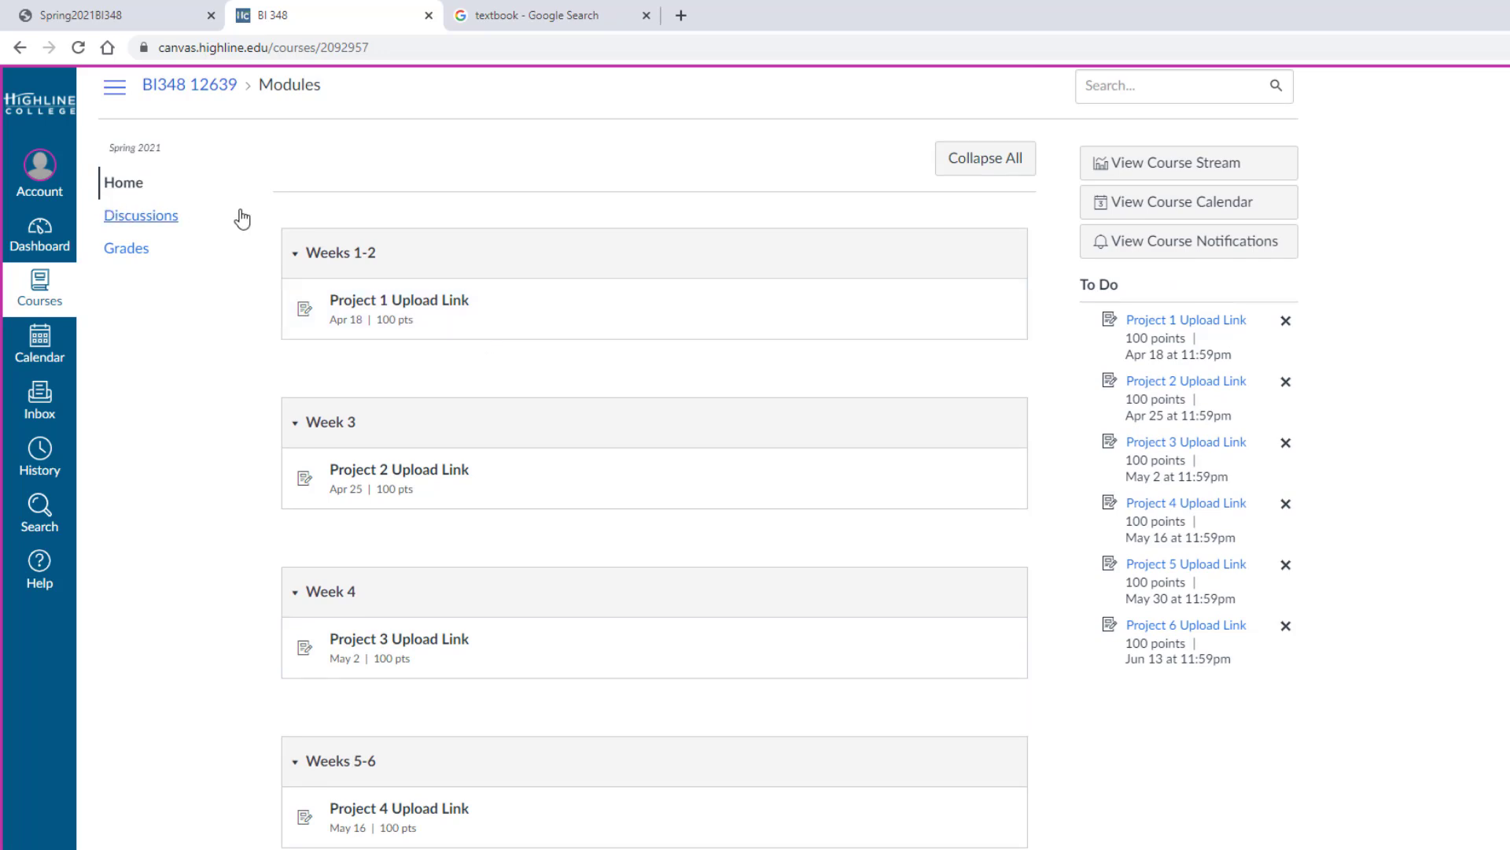
left_click(140, 216)
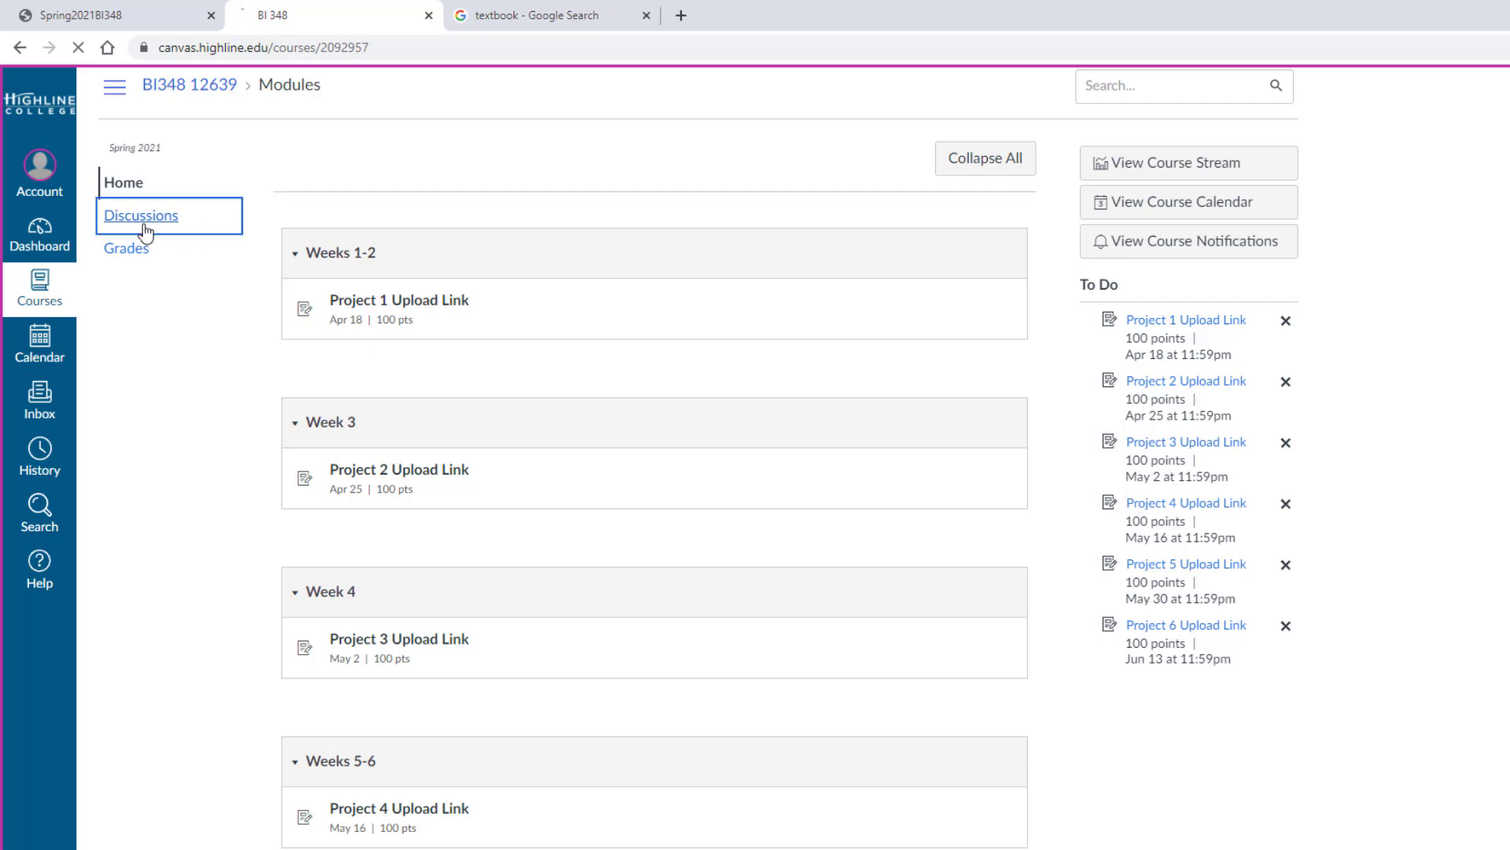
View Canvas Discussions and the Grades list of Projects 1–6, then return to the Spring2021BI348 tab.
left_click(140, 216)
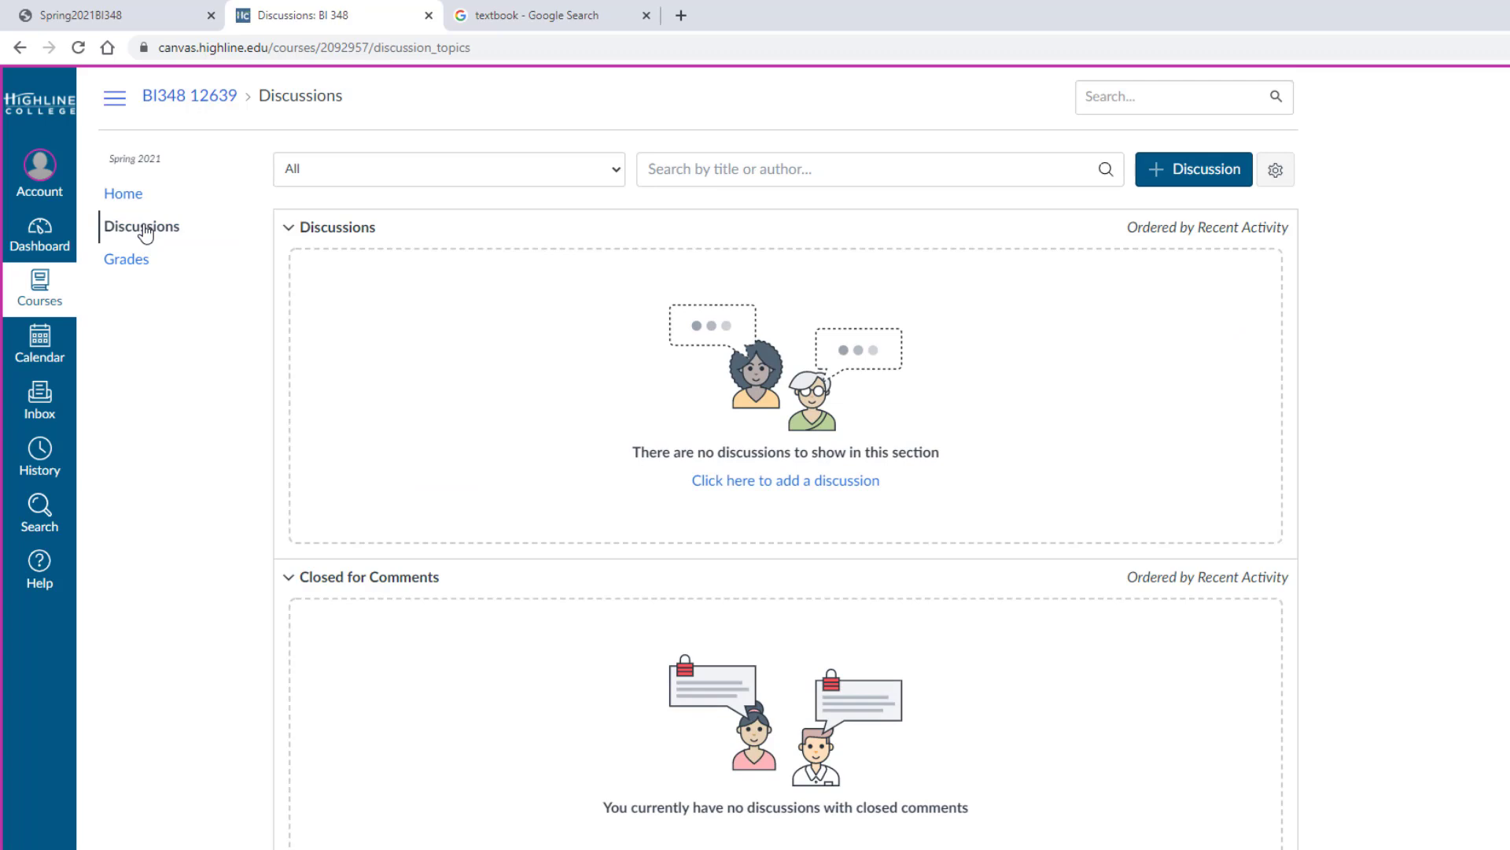
mouse_move(651, 409)
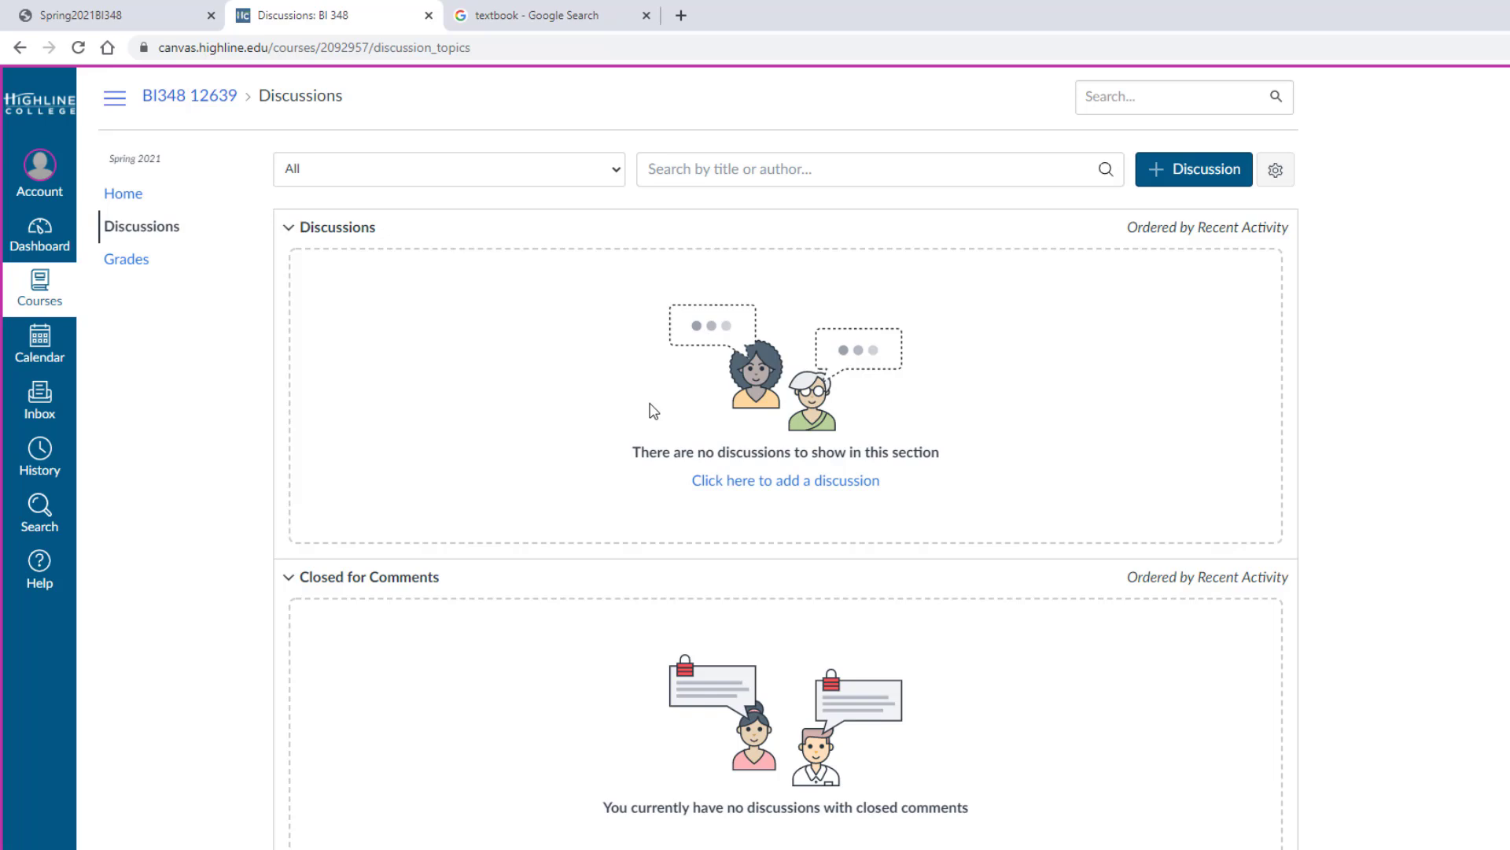
left_click(126, 259)
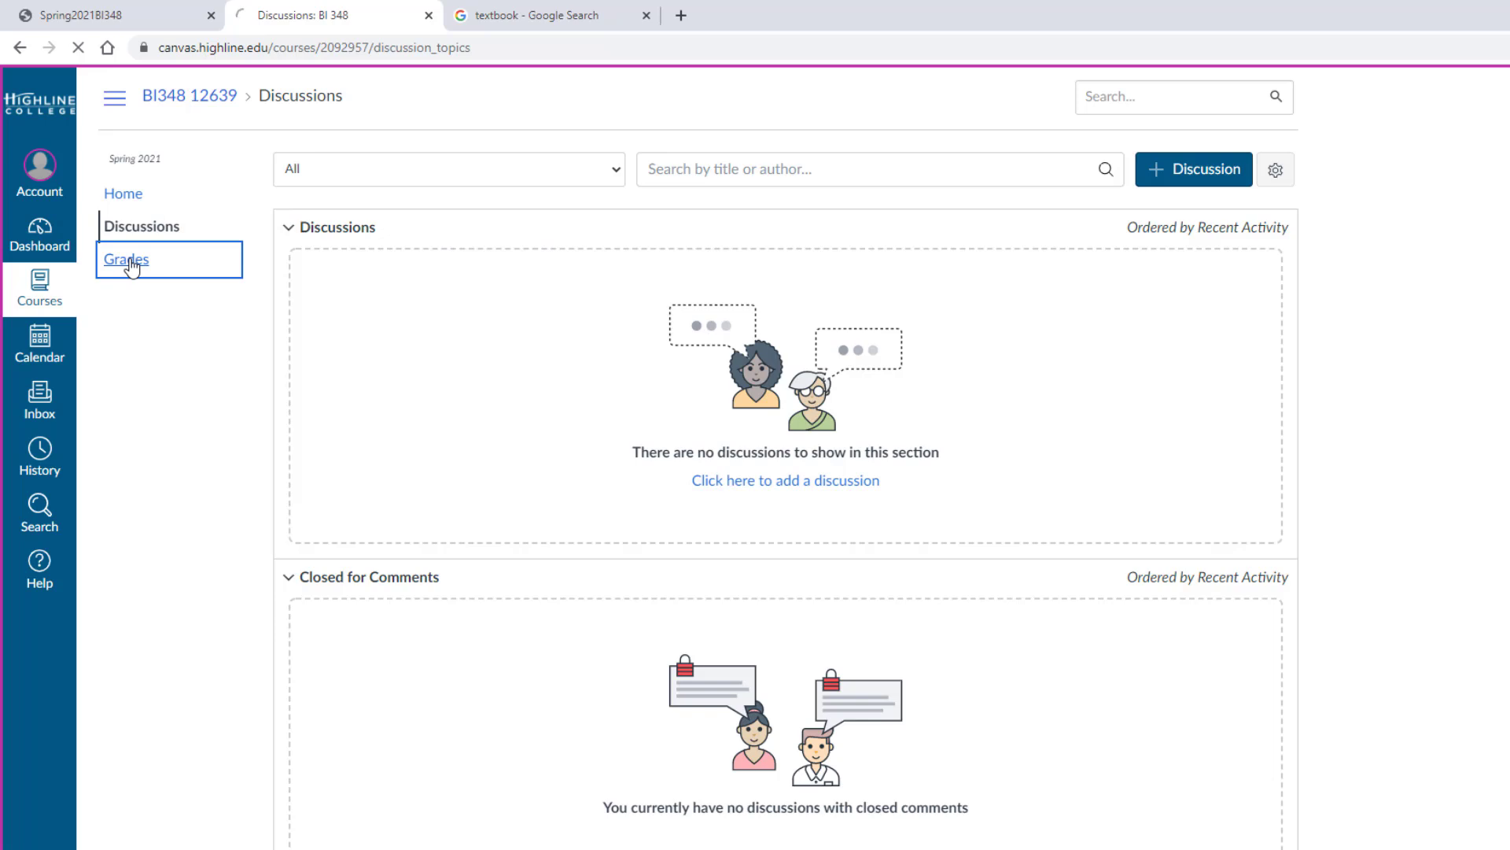
left_click(126, 258)
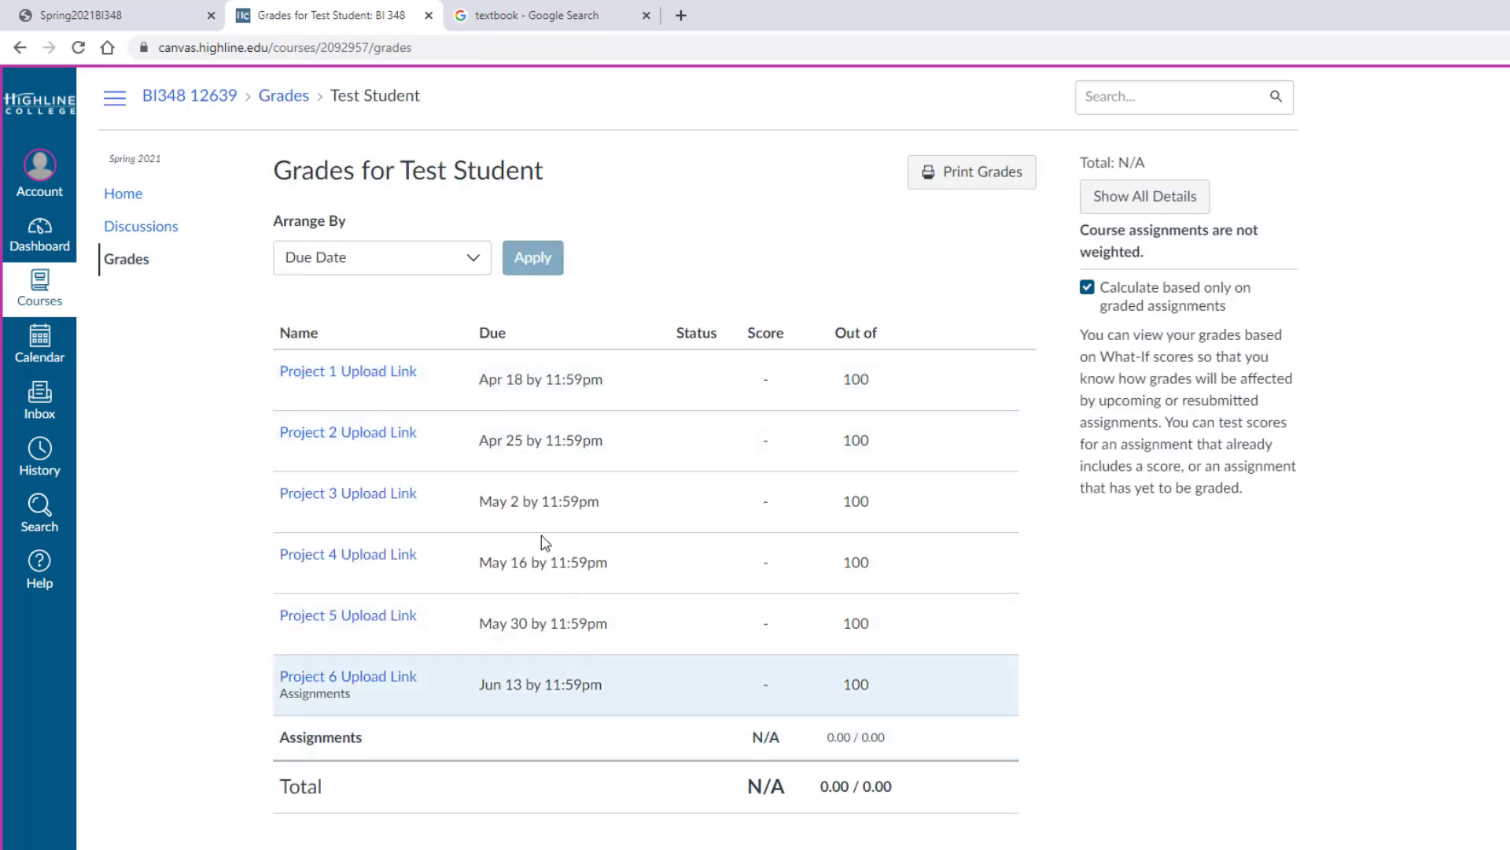
left_click(102, 14)
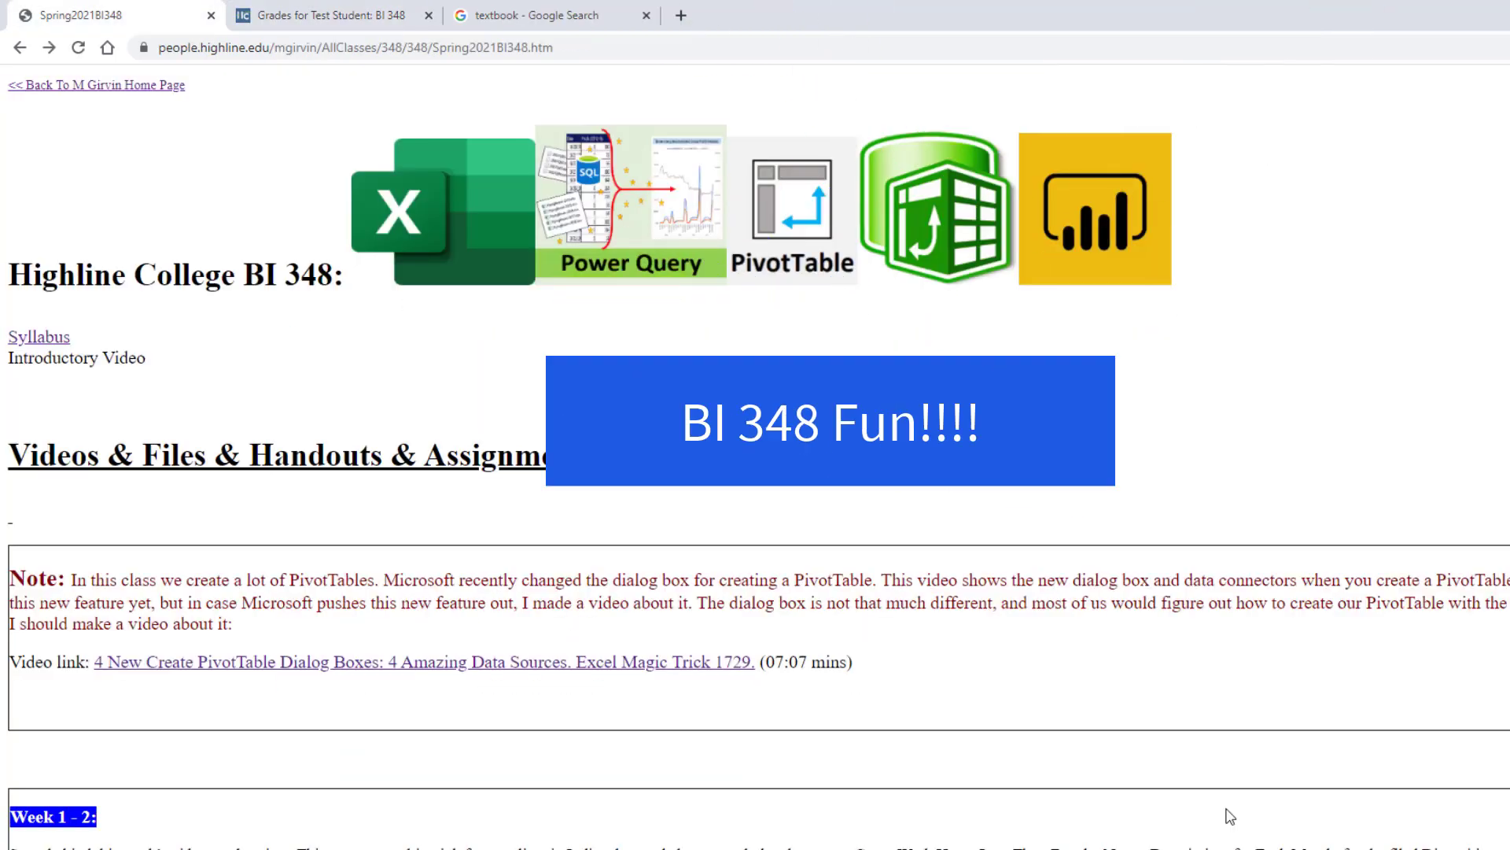